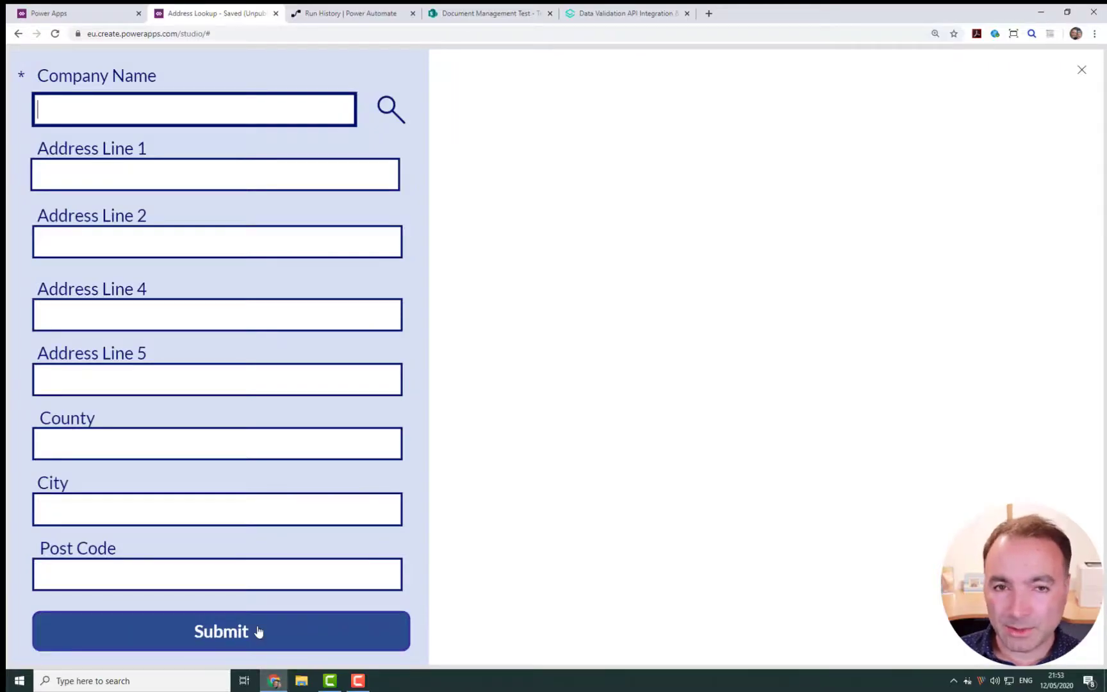
Delete the two Microsoft test customer records in SharePoint, then return to the Address Lookup app
click(217, 573)
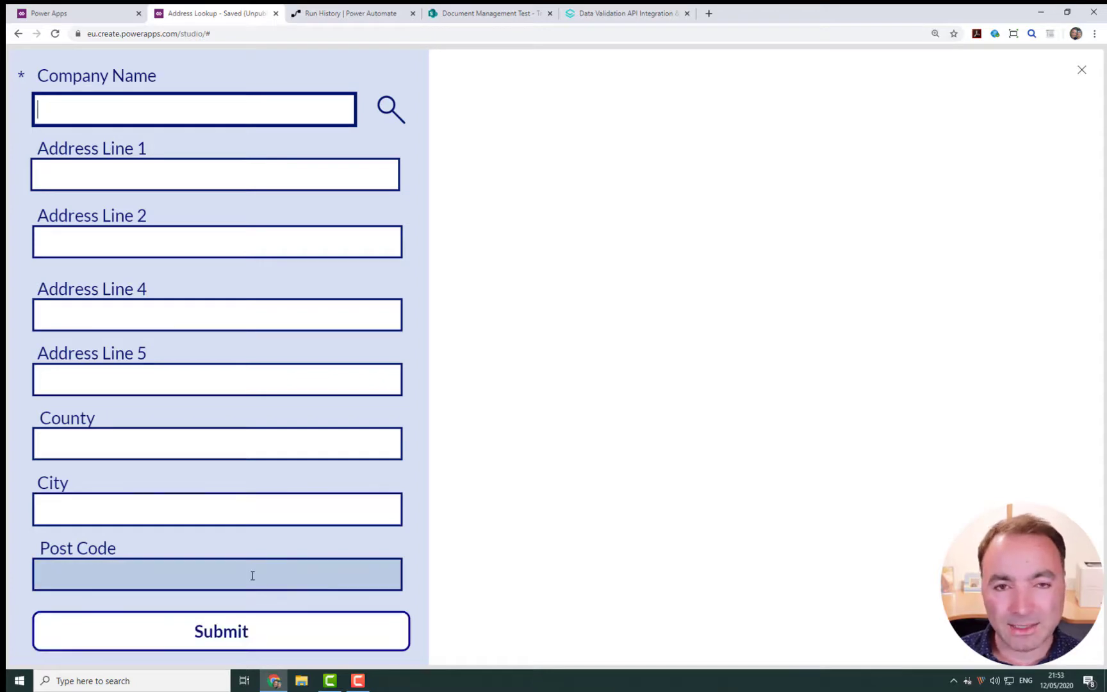
mouse_move(252, 574)
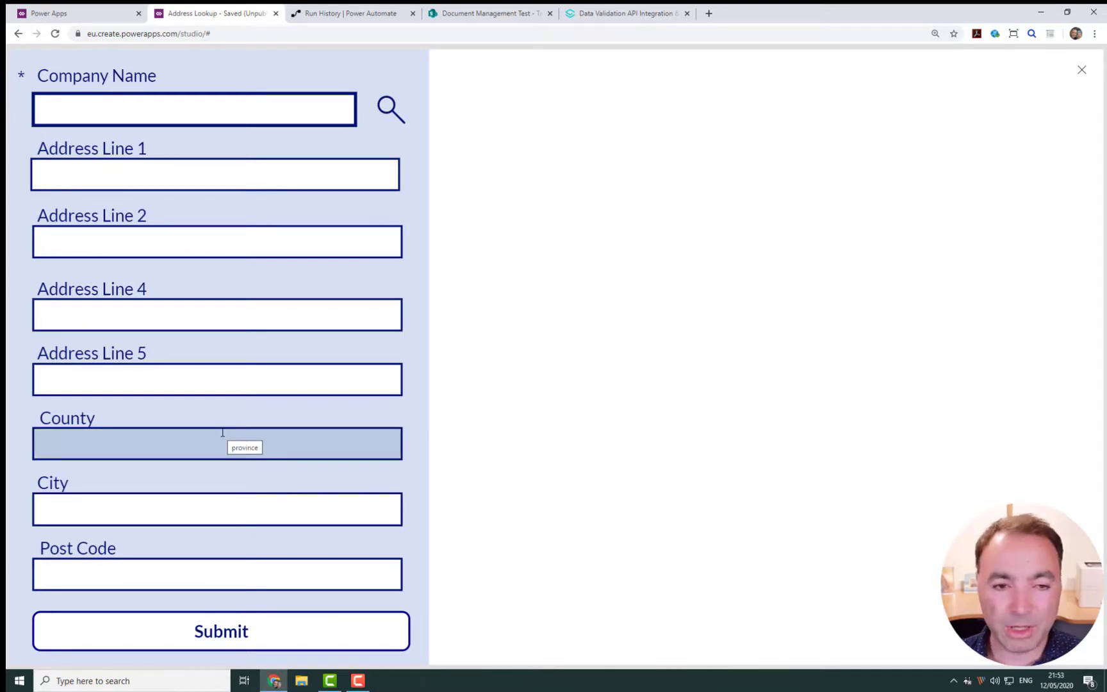
mouse_move(298, 289)
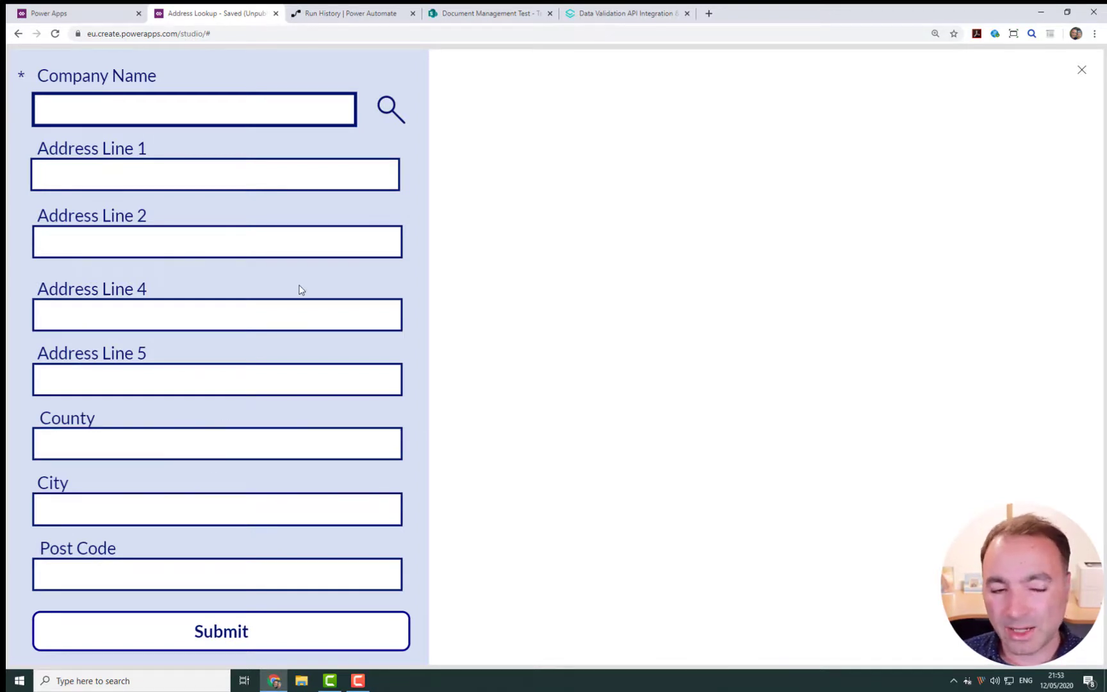
mouse_move(390, 113)
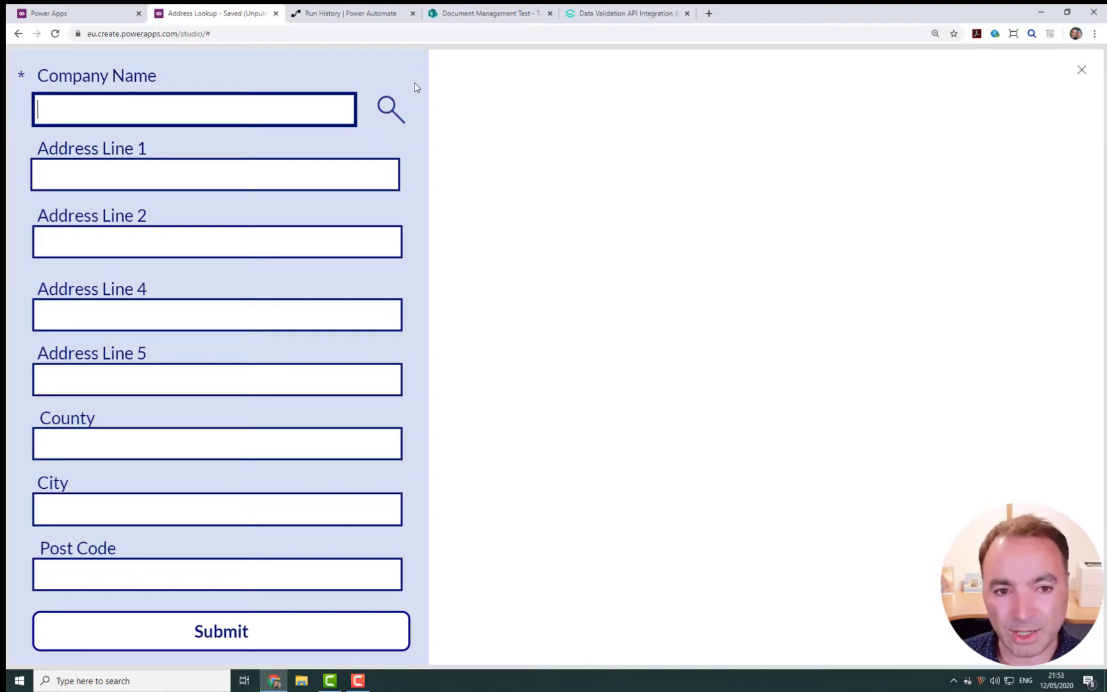
click(490, 13)
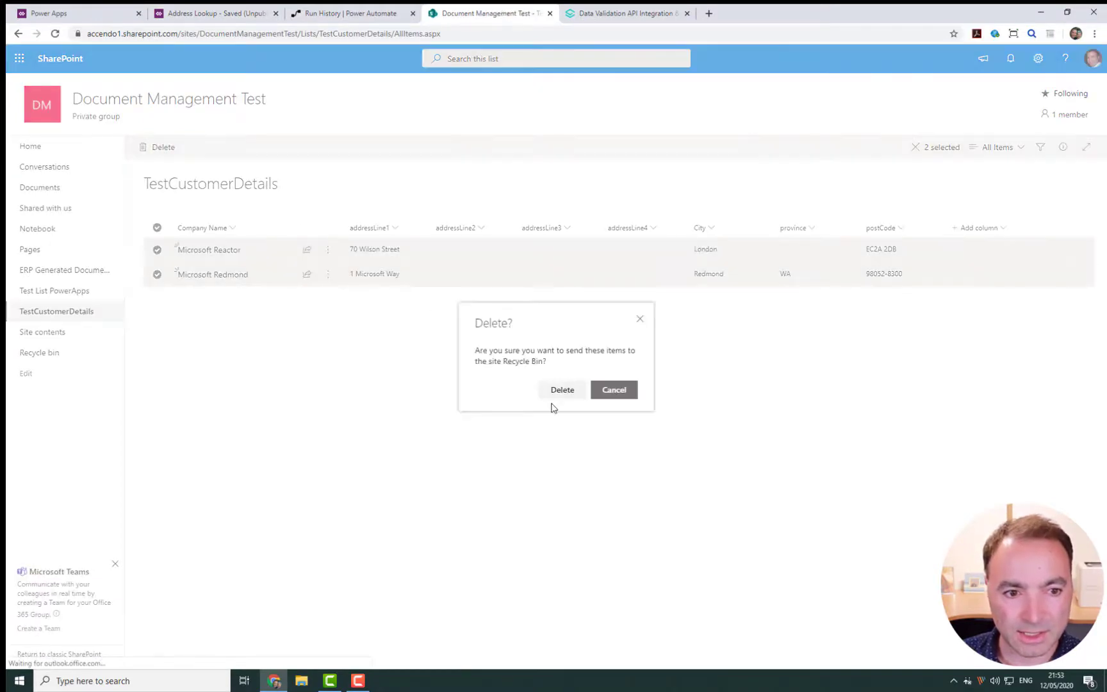
click(562, 390)
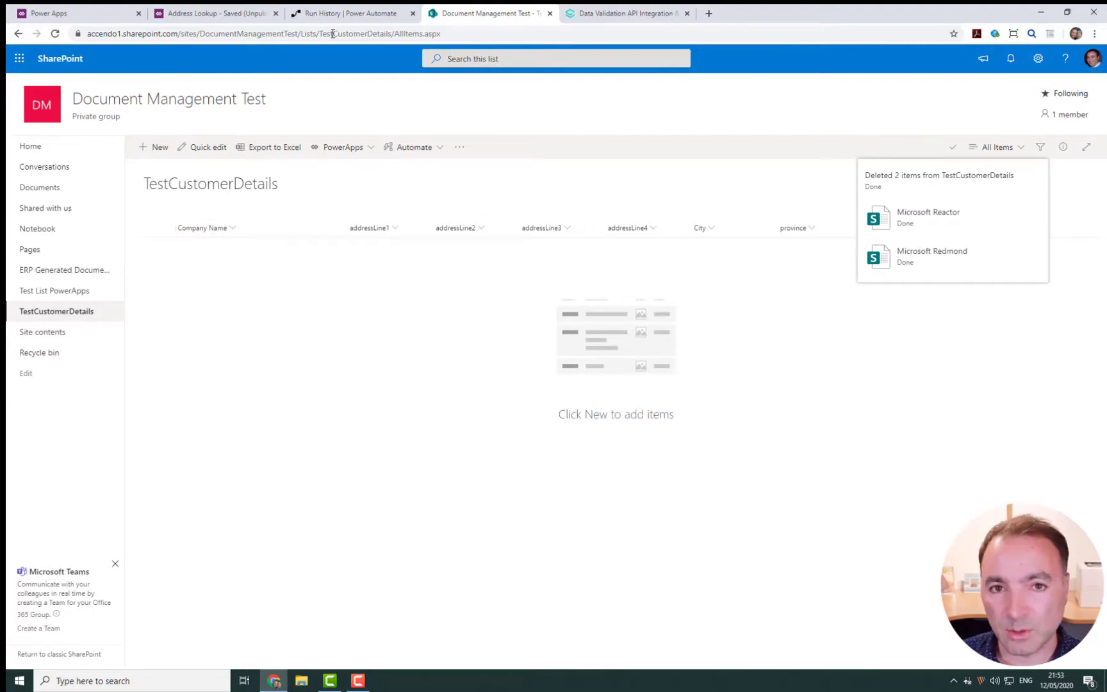
click(215, 13)
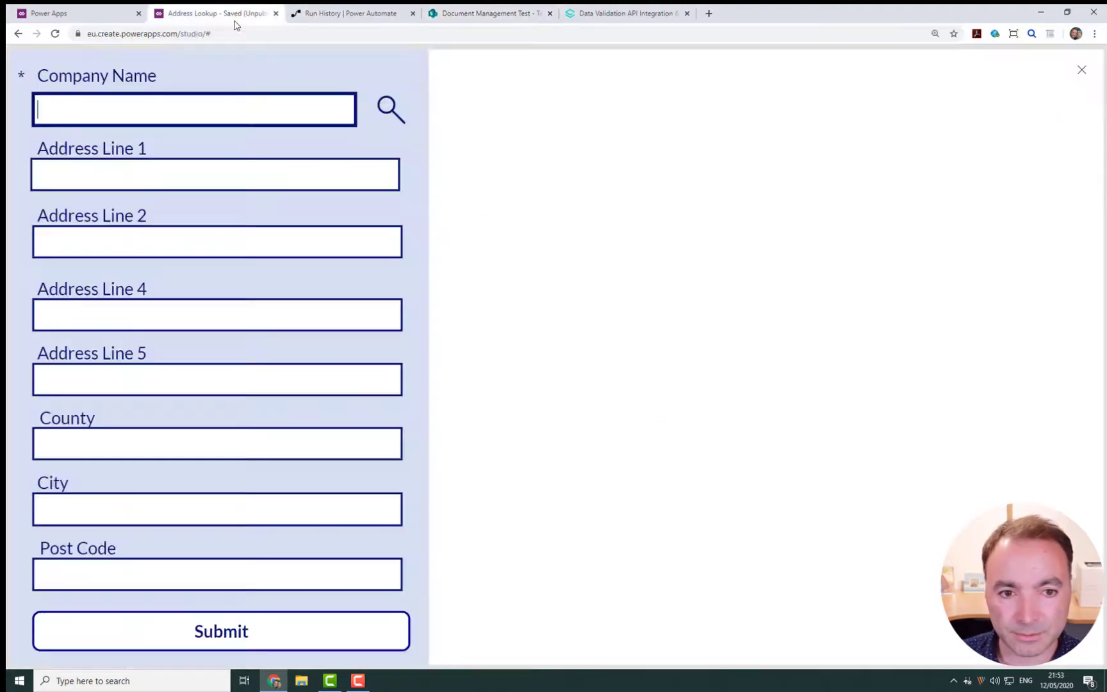
Search 'Microsoft London' and fill the form with Microsoft Reactor, 70 Wilson Street, EC2A 2DB
click(389, 110)
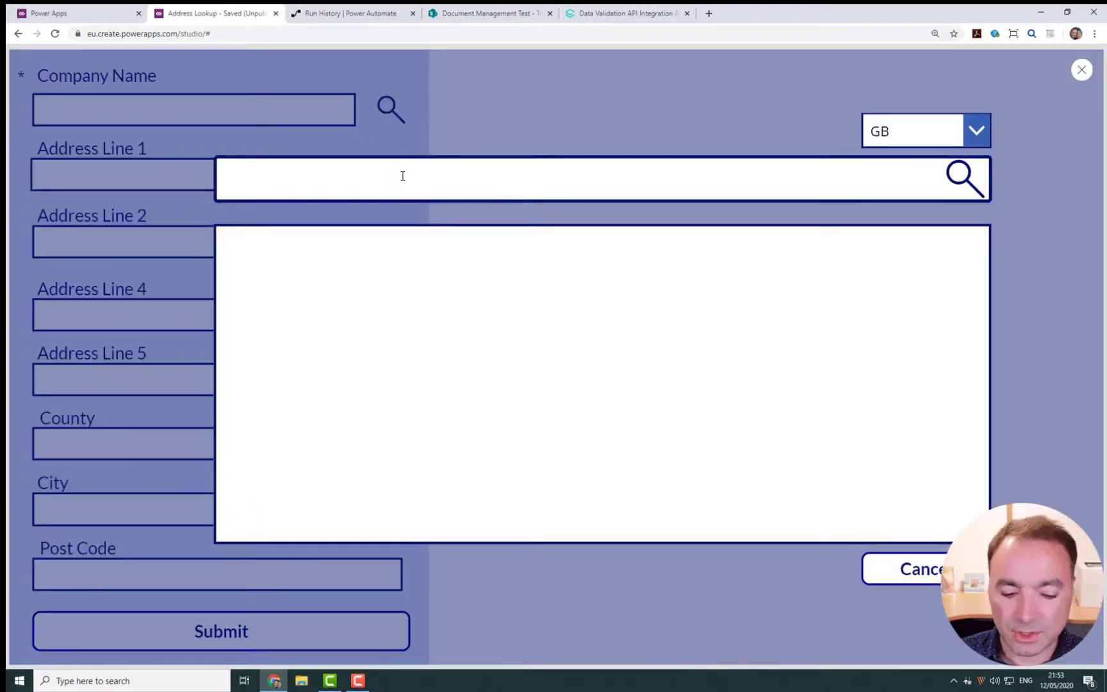
text(Microsoft)
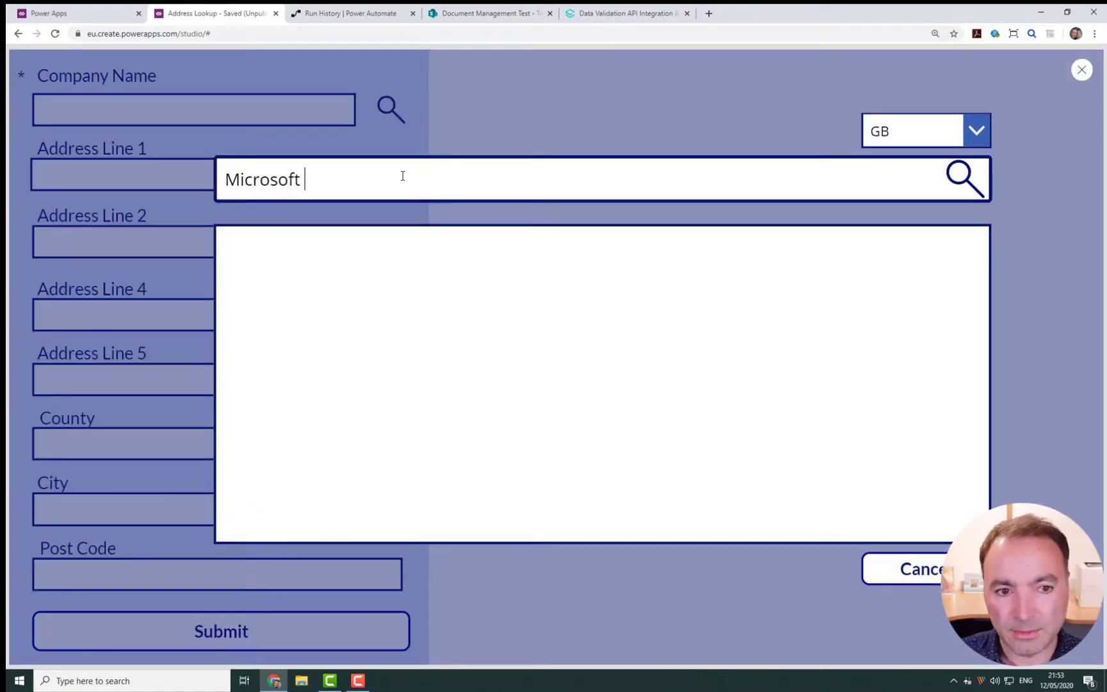
text(London)
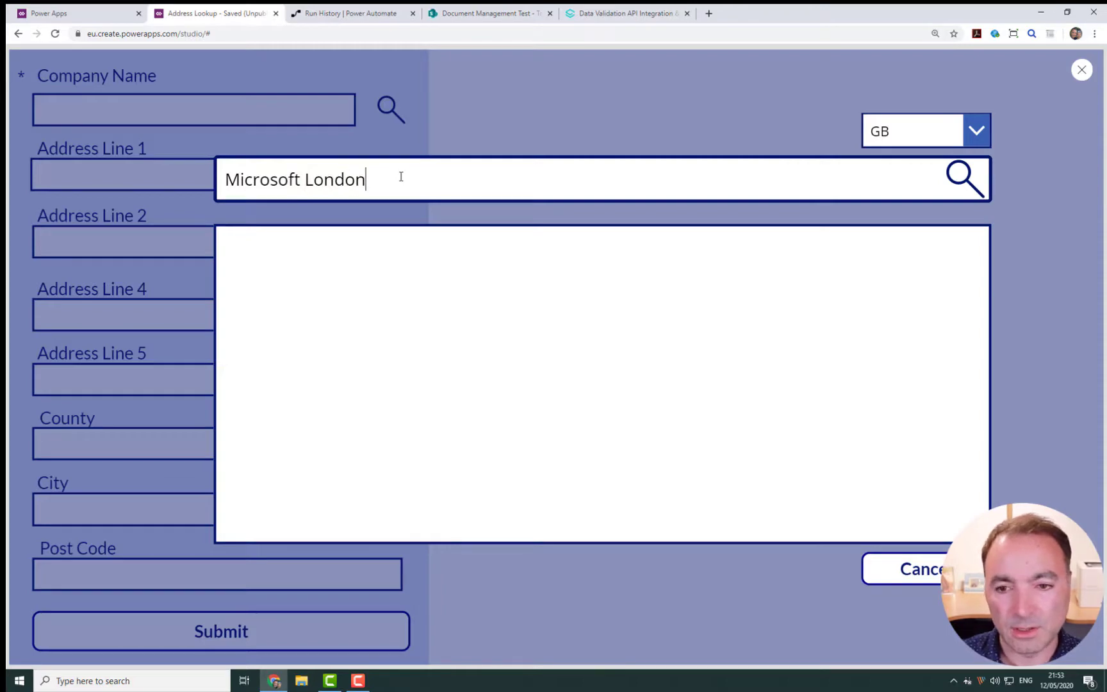
click(963, 178)
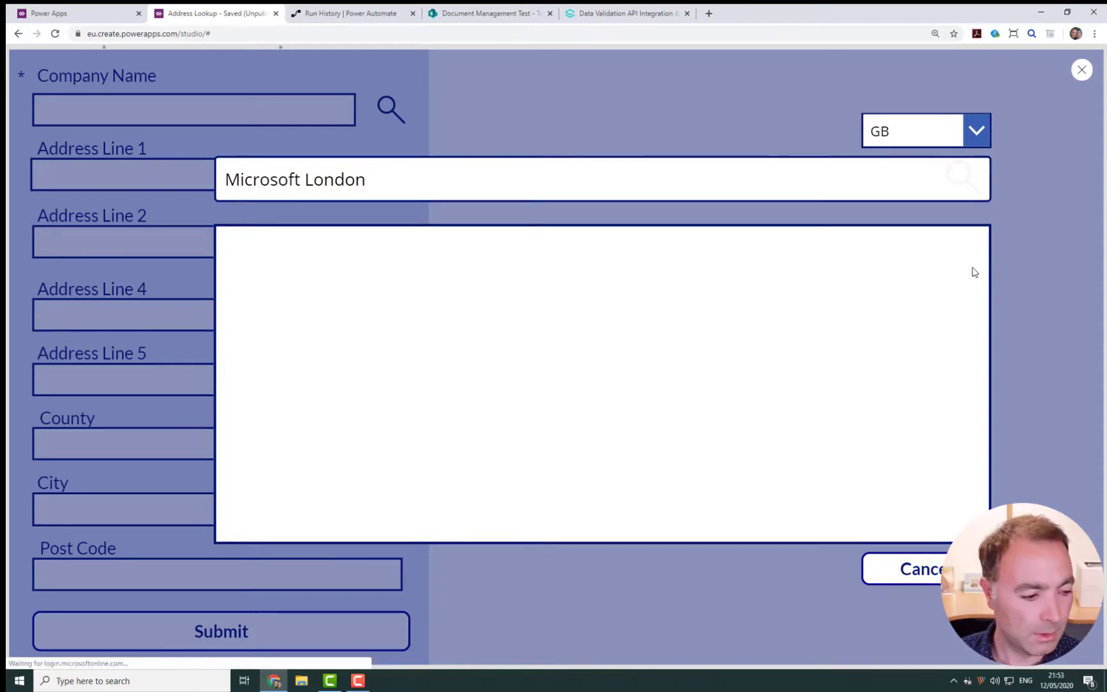
click(965, 179)
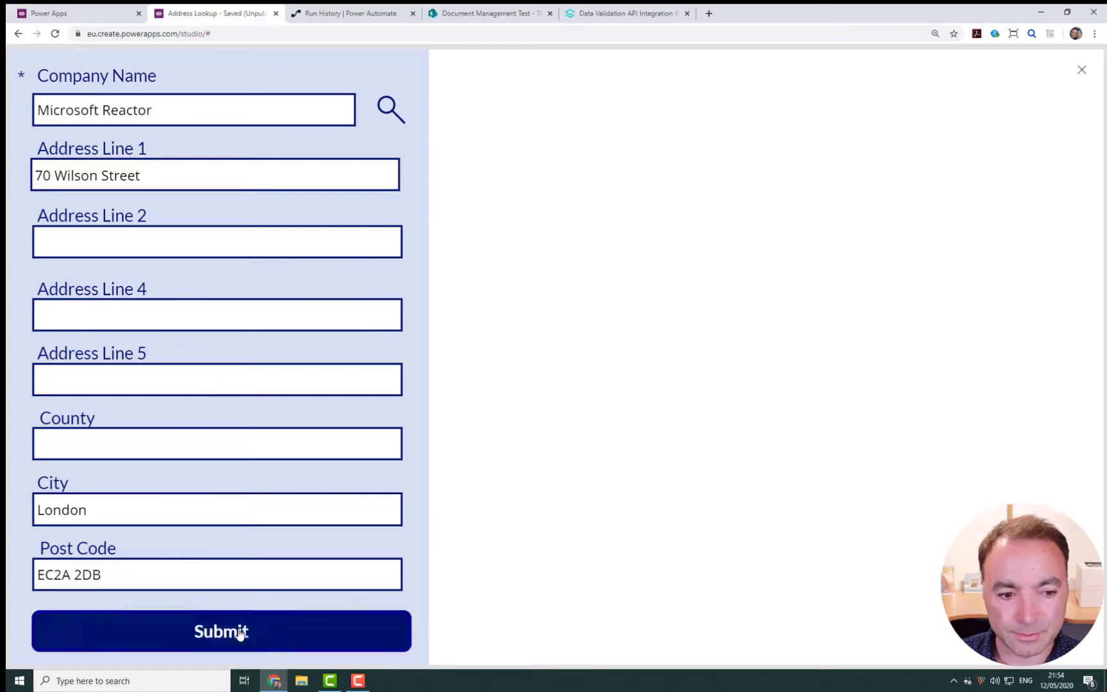
Submit the Microsoft Reactor record and confirm it appears in the SharePoint list
click(221, 630)
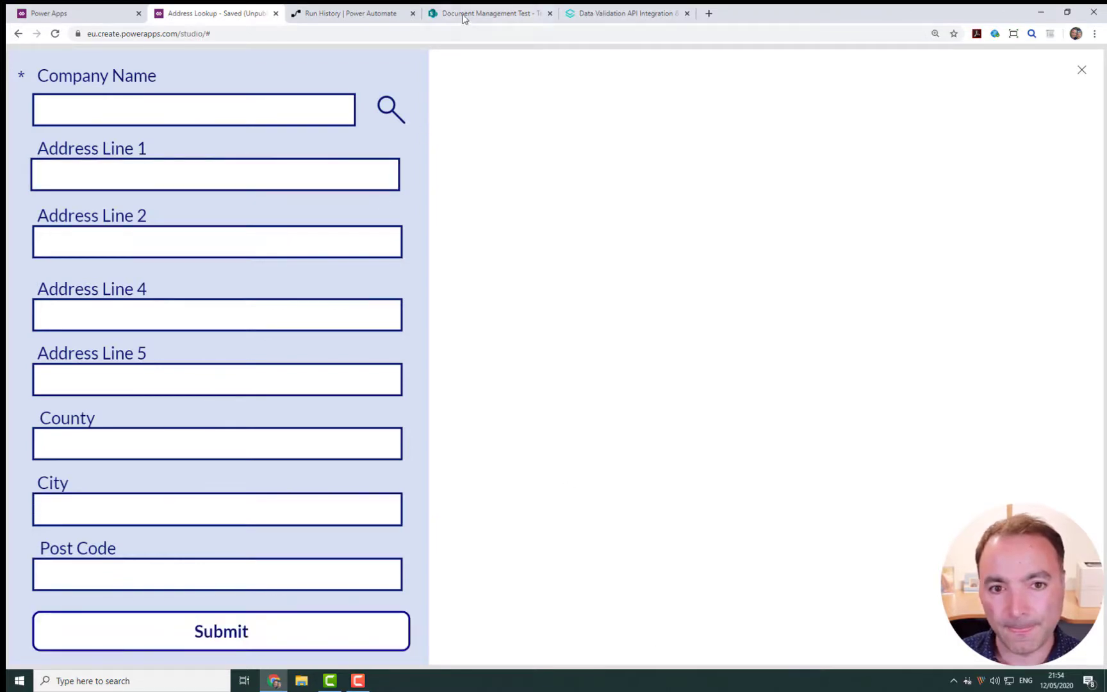
click(487, 13)
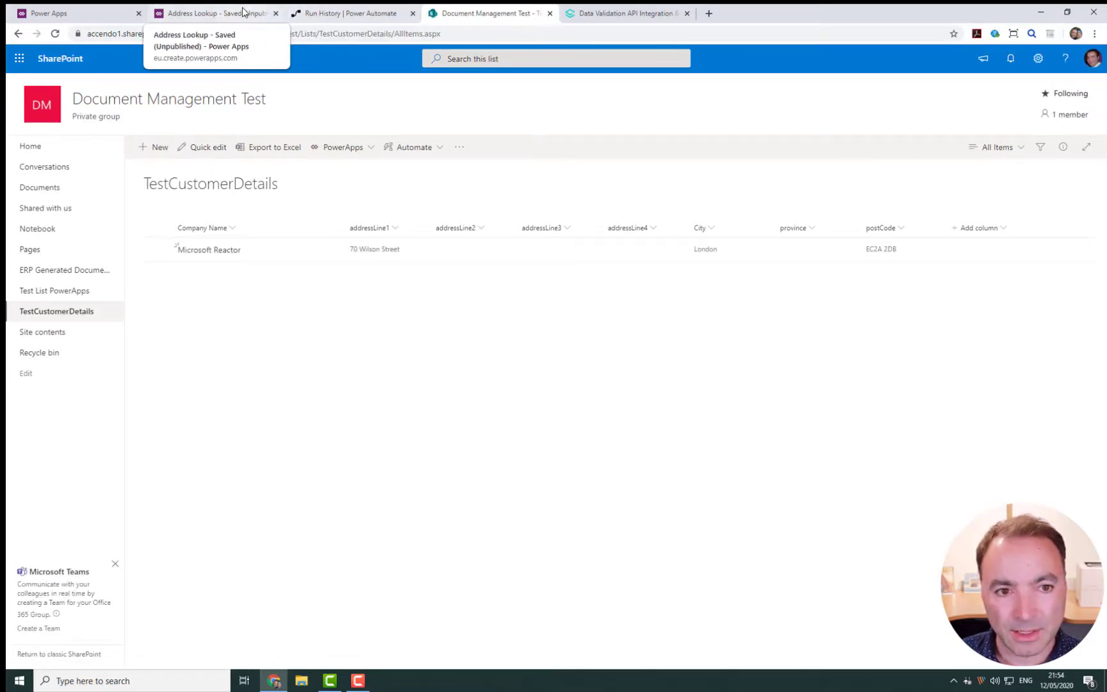
click(215, 13)
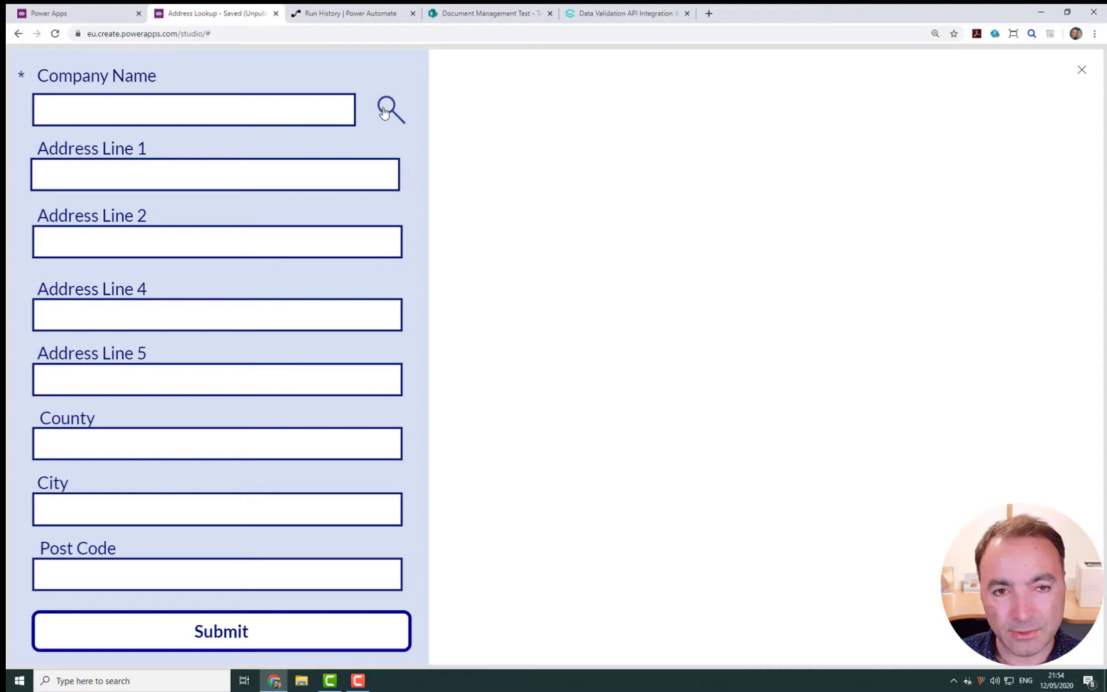
Search for 1 Microsoft Way and fill in the Redmond, WA 98052-8300 address
click(390, 109)
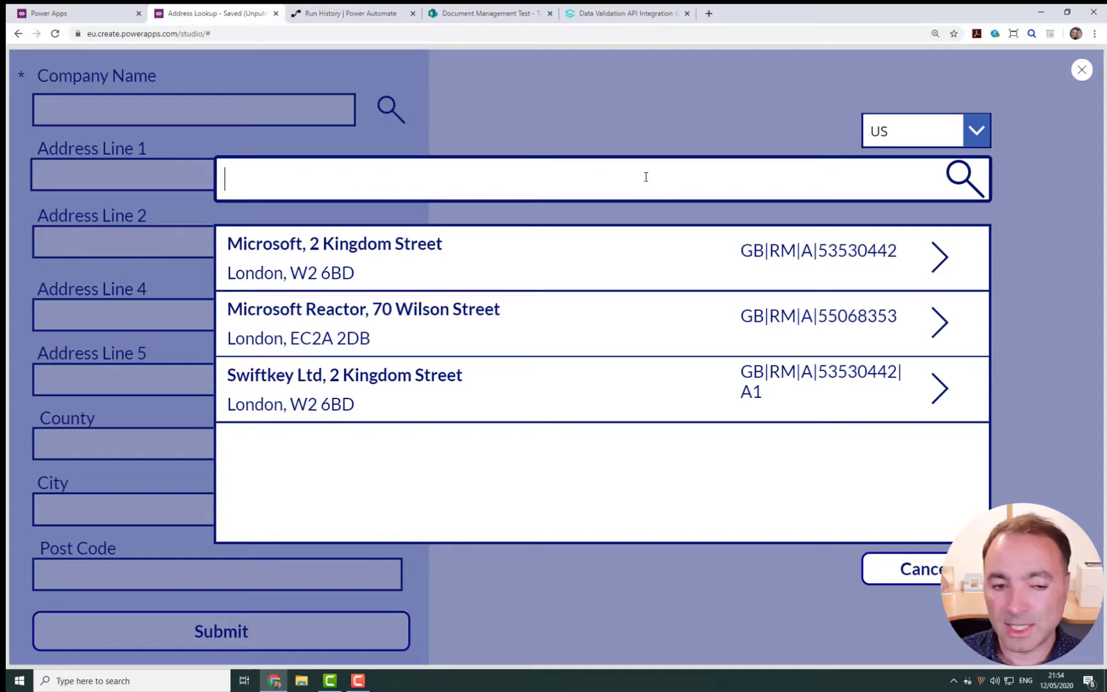
text(Microsoft, Redmo)
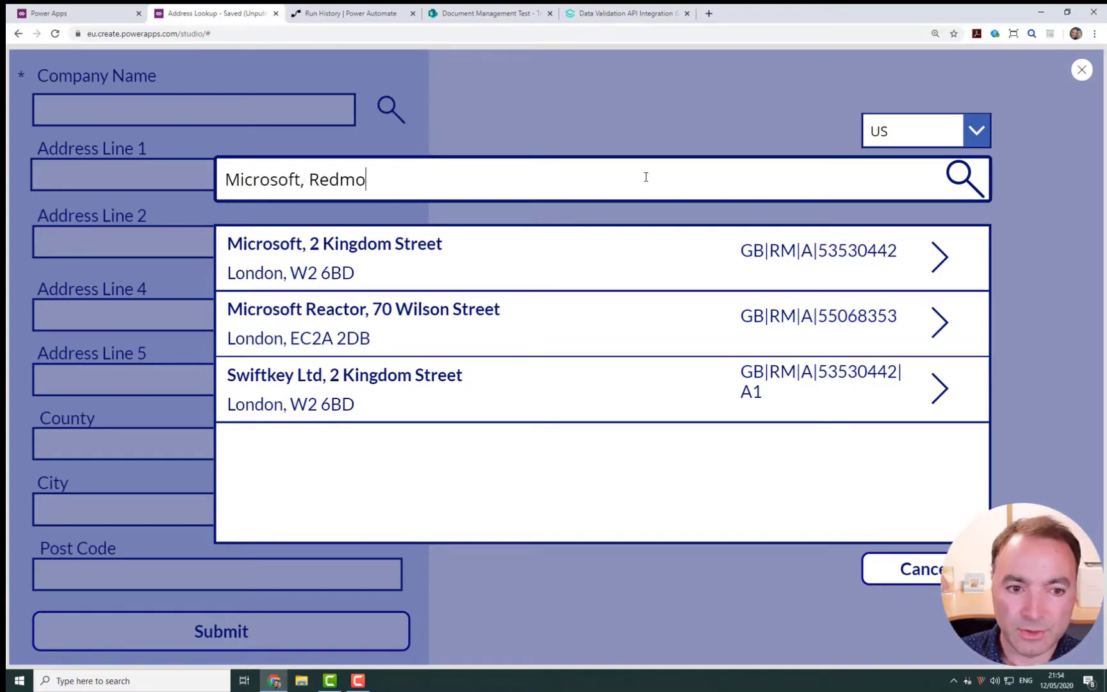
text(nd)
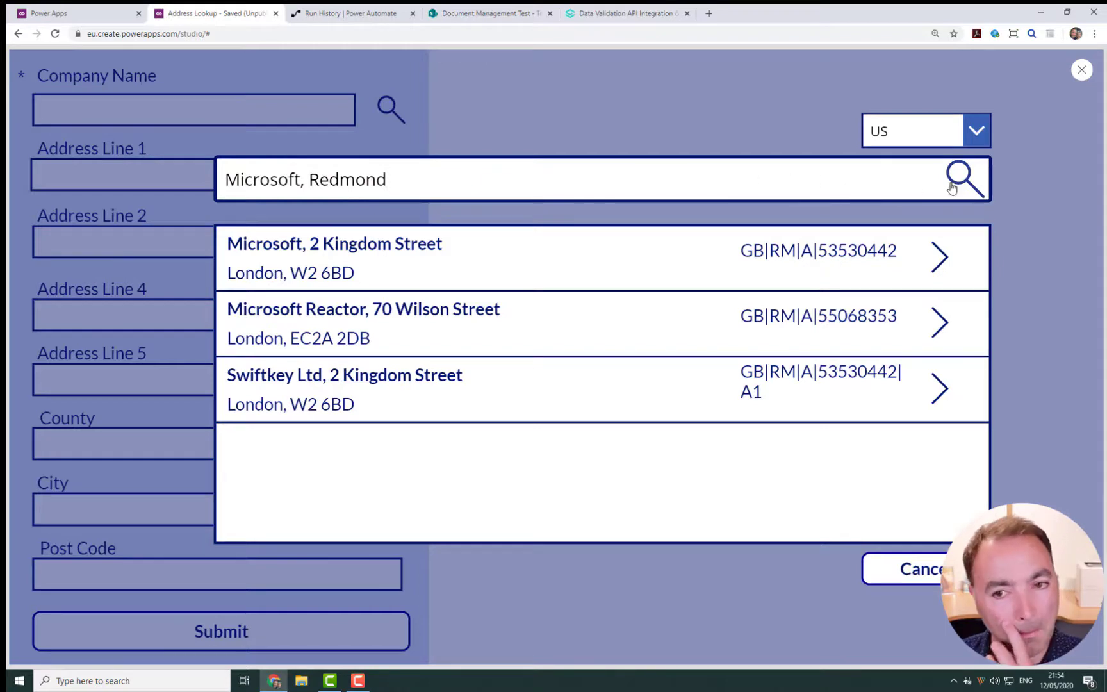
click(964, 179)
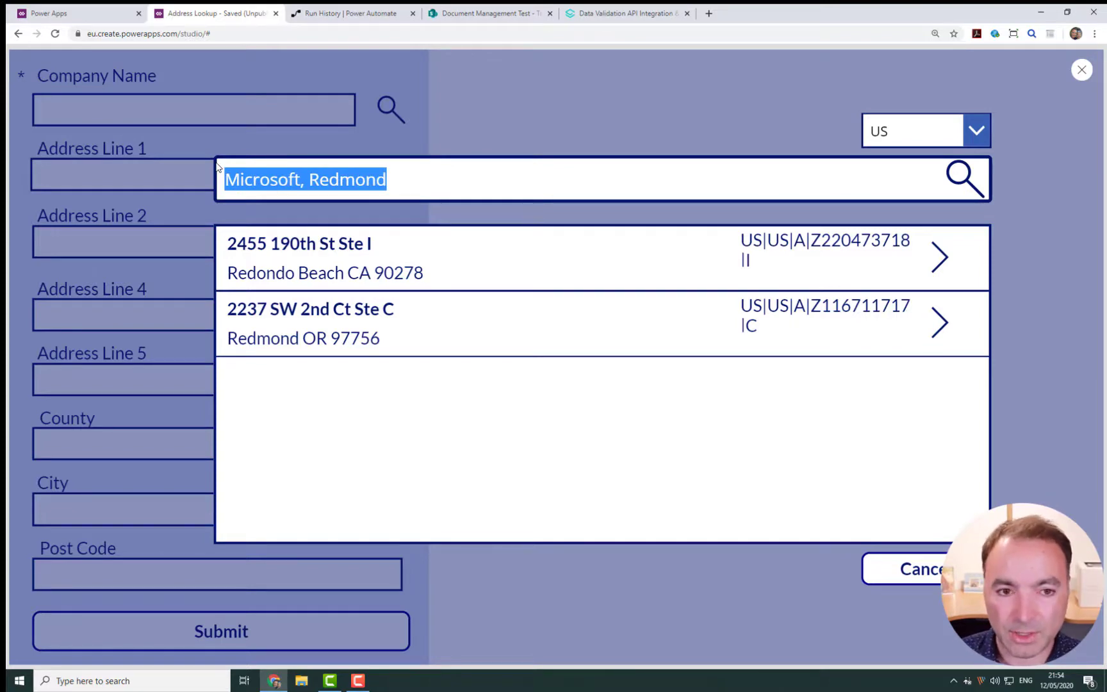
text(1 Mincr)
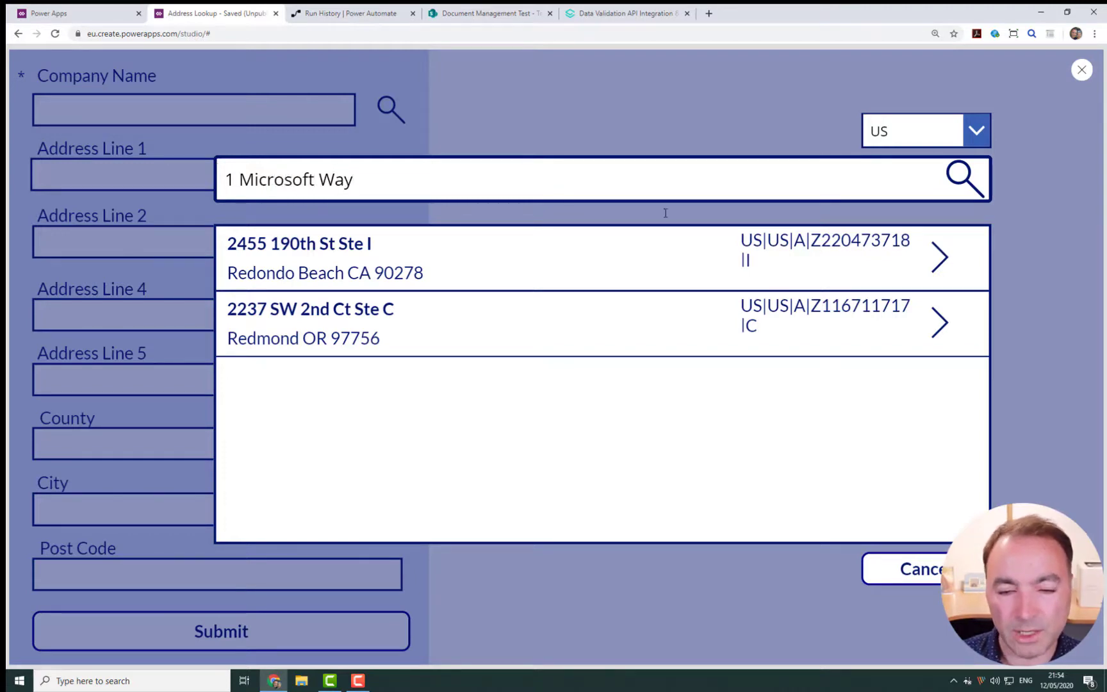
mouse_move(940, 258)
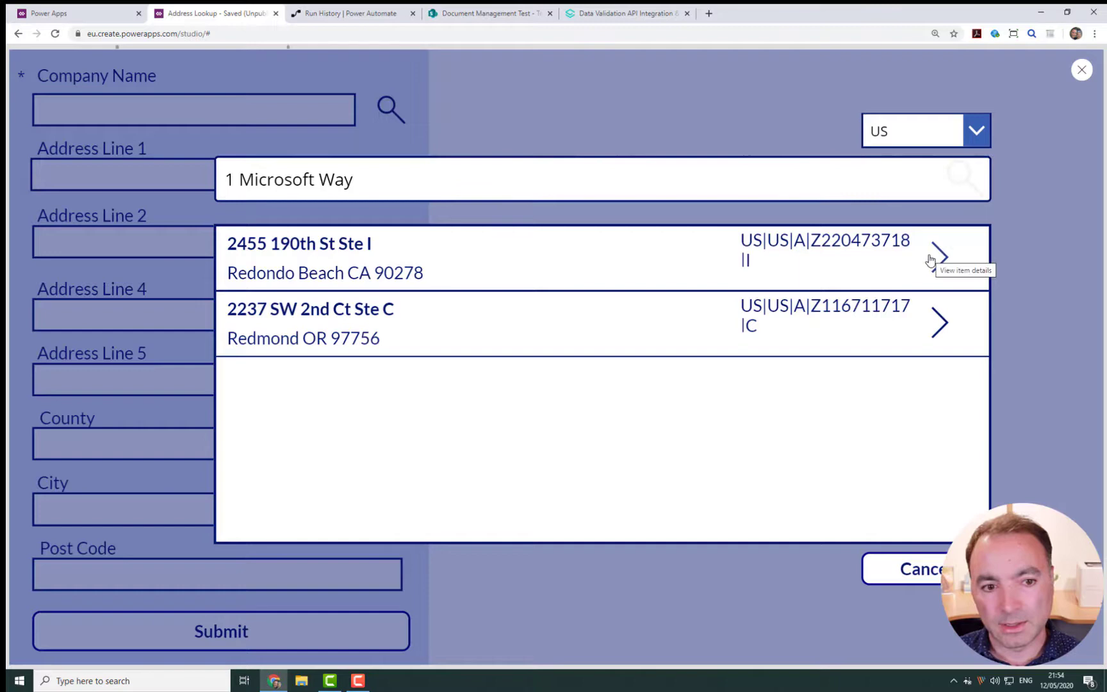
click(961, 179)
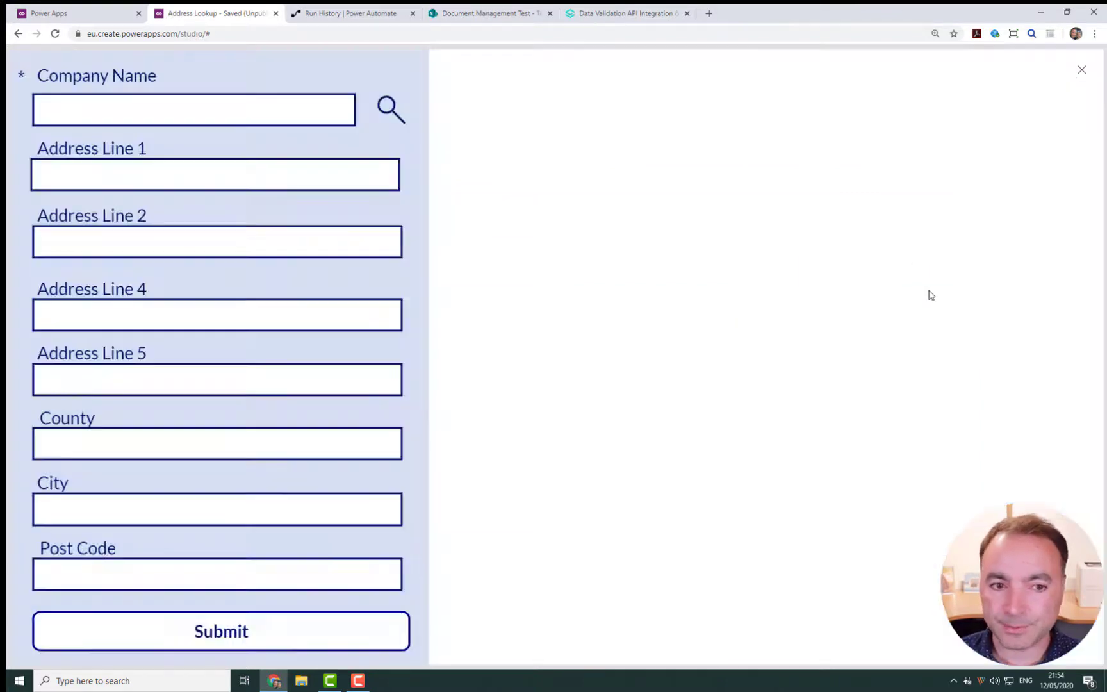
Enter 'Microsoft' as the Company Name and submit the record
click(389, 109)
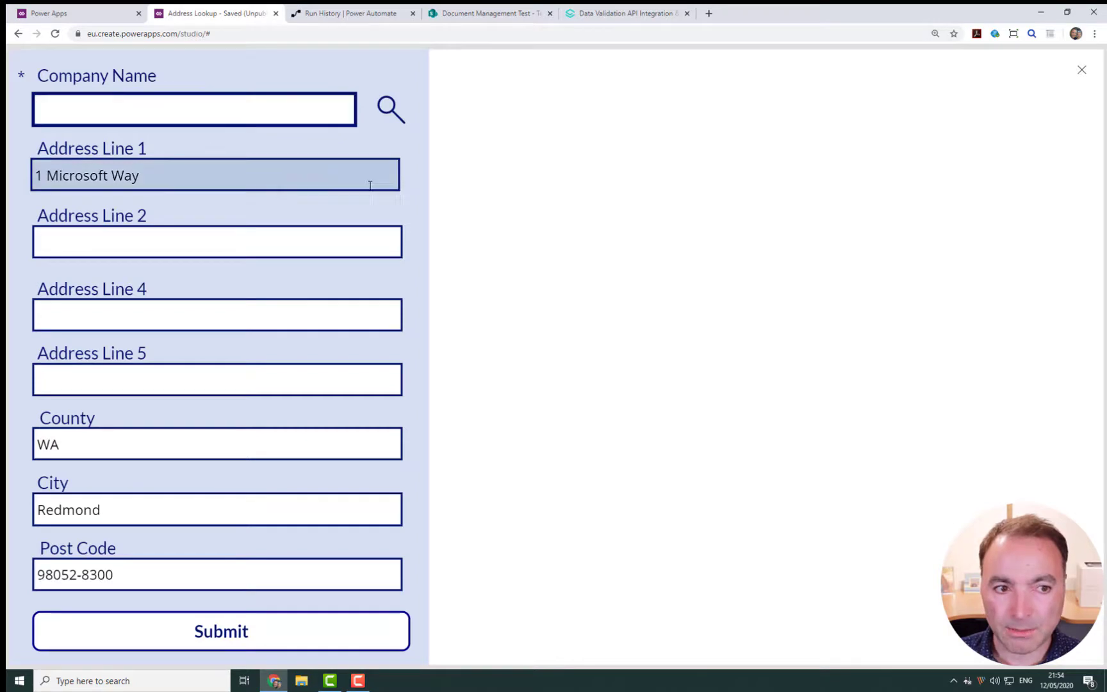
text(Microsoft)
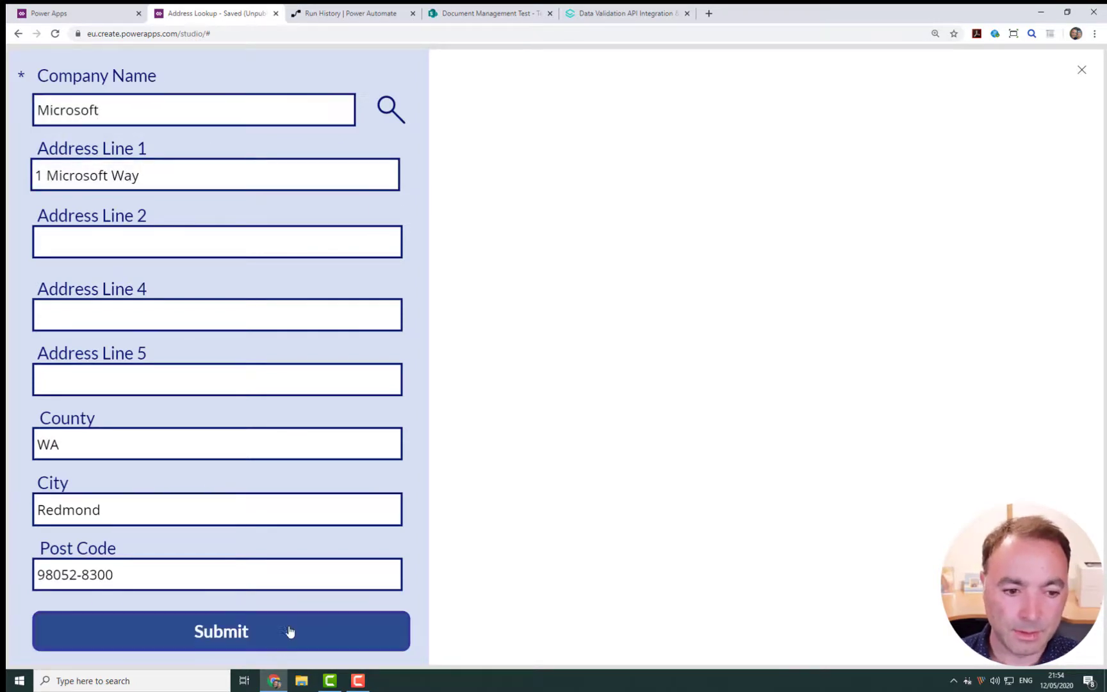
click(221, 630)
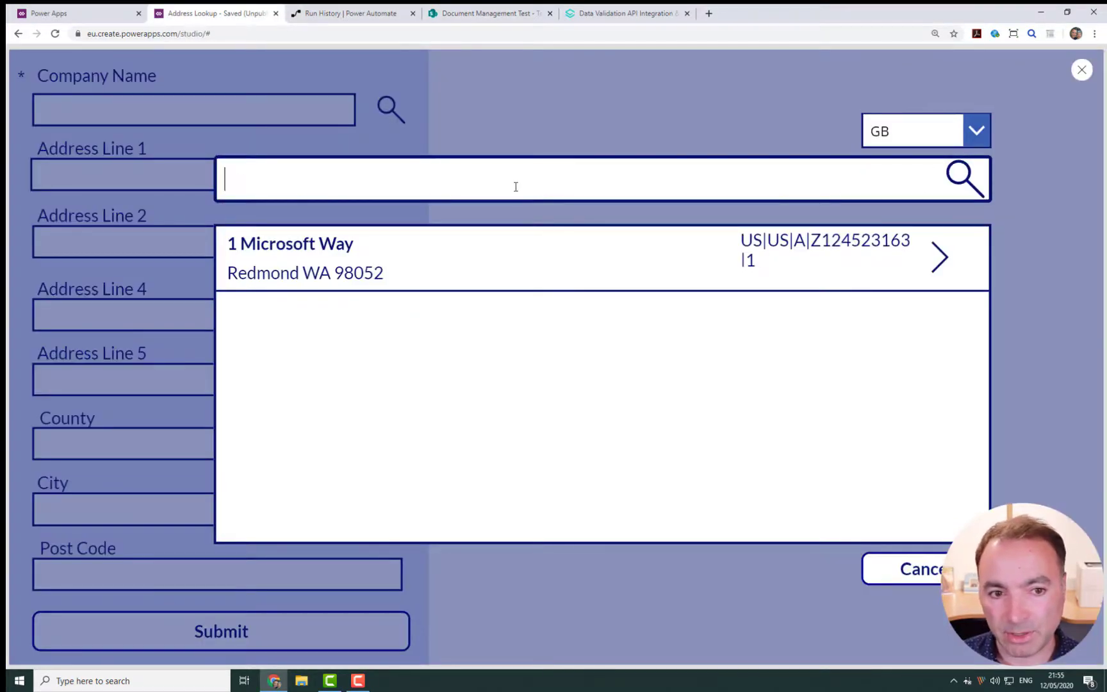
Search 'Nandos' and fill in Nando's, 7 The Heart, Walton-on-Thames, Surrey KT12 1GH
text(Nan)
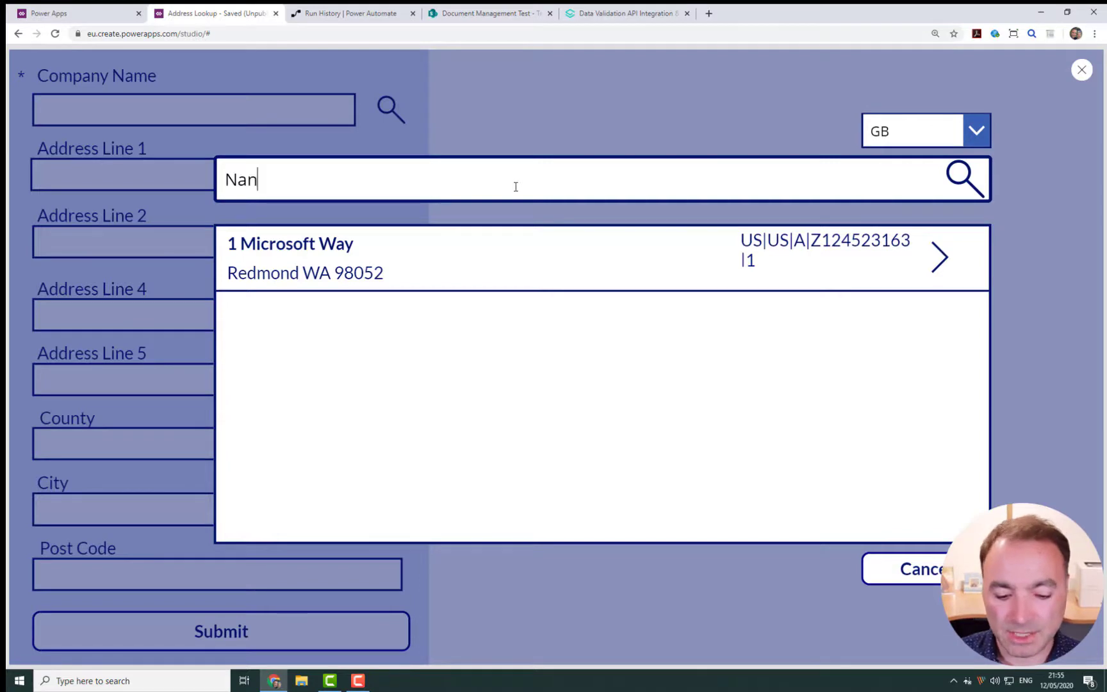
text(dos)
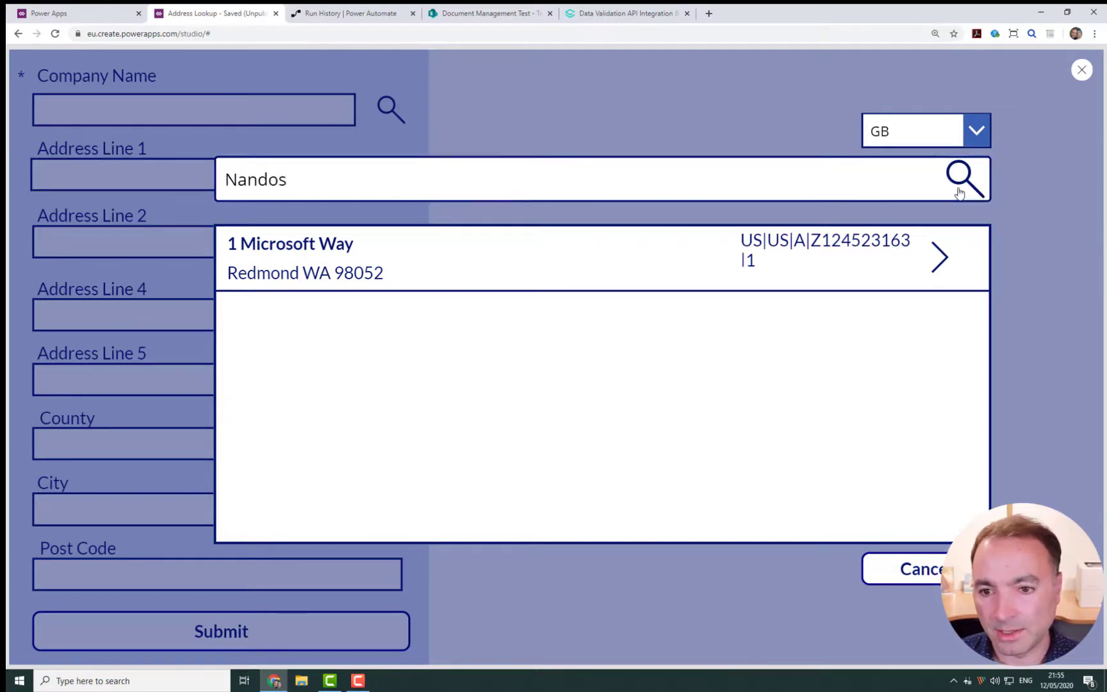
click(963, 179)
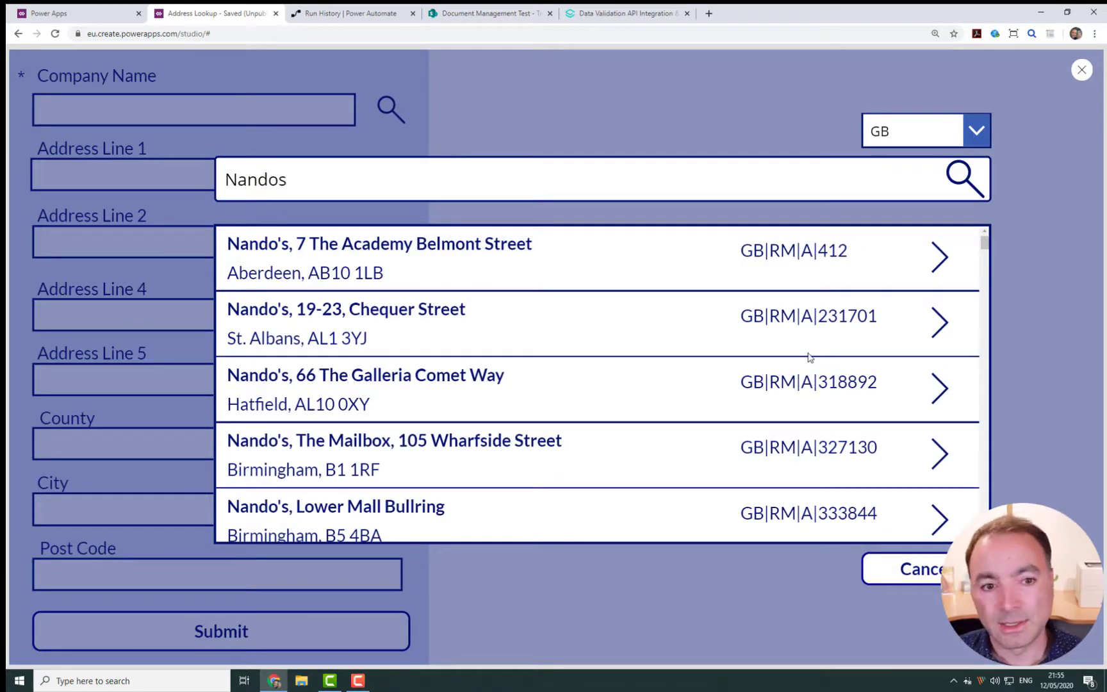
scroll(down, 3)
text(, Walton)
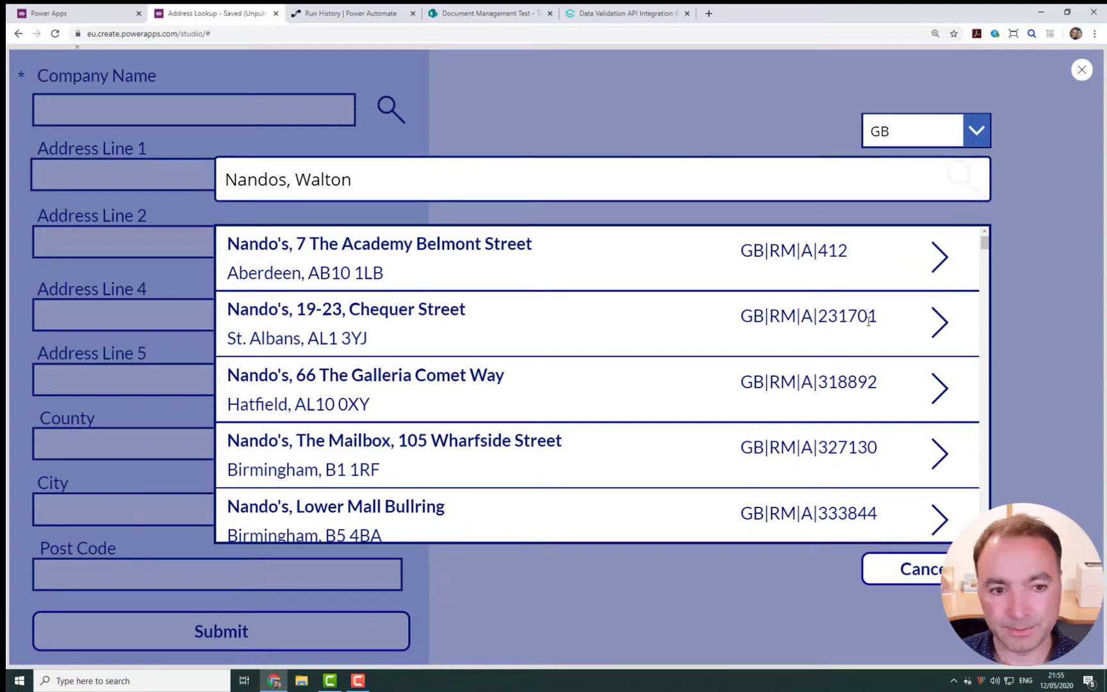
click(964, 178)
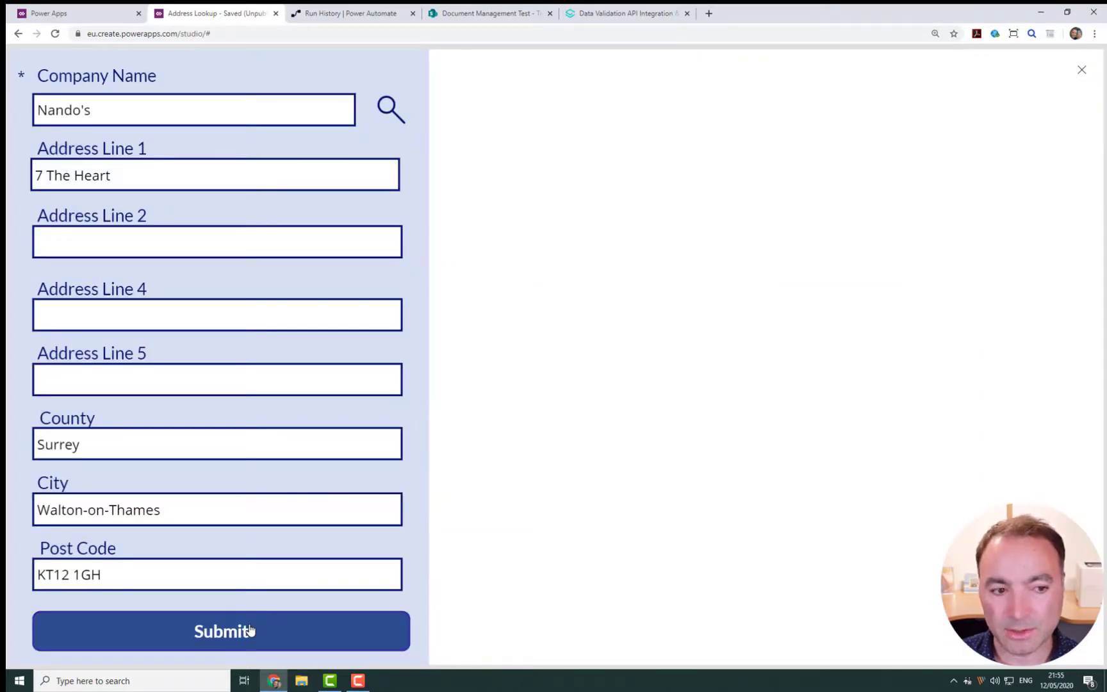
mouse_move(534, 306)
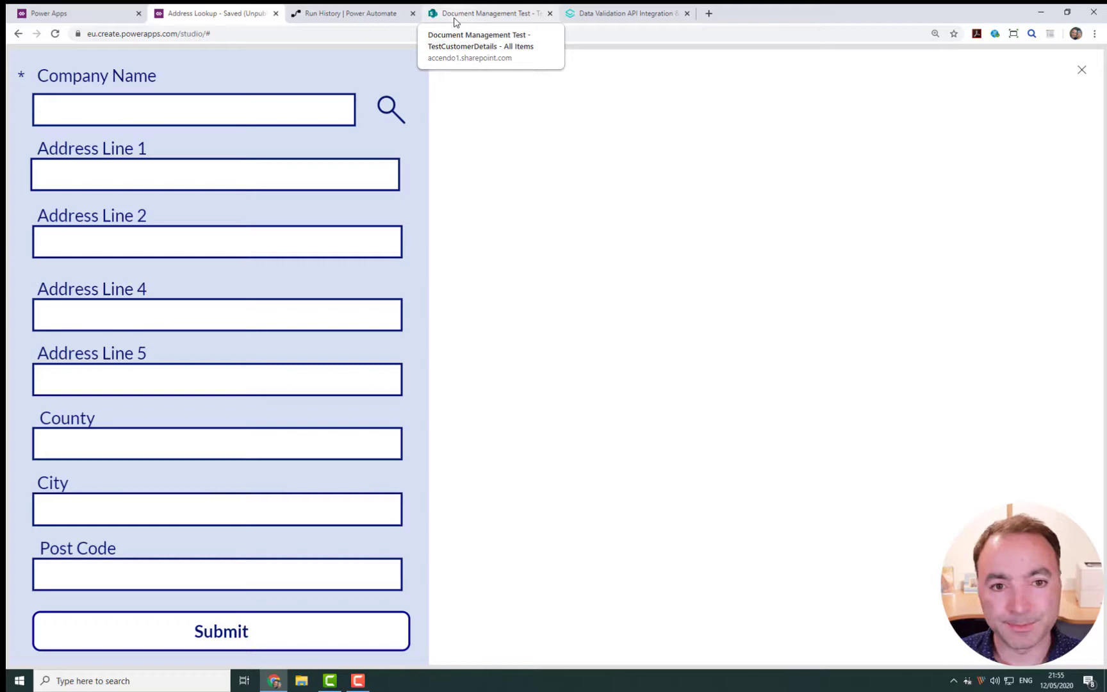
Search 'KFC, Walton' and fill in K F C, 39 High Street, Walton-on-Thames KT12 1DG
click(487, 13)
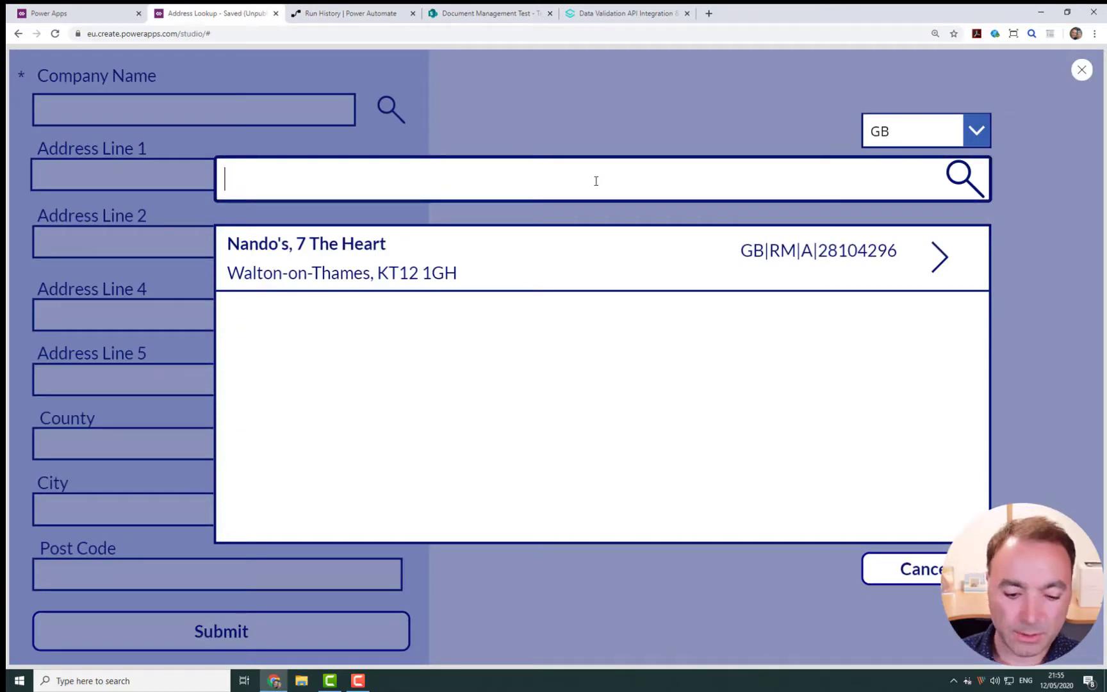
text(KFC)
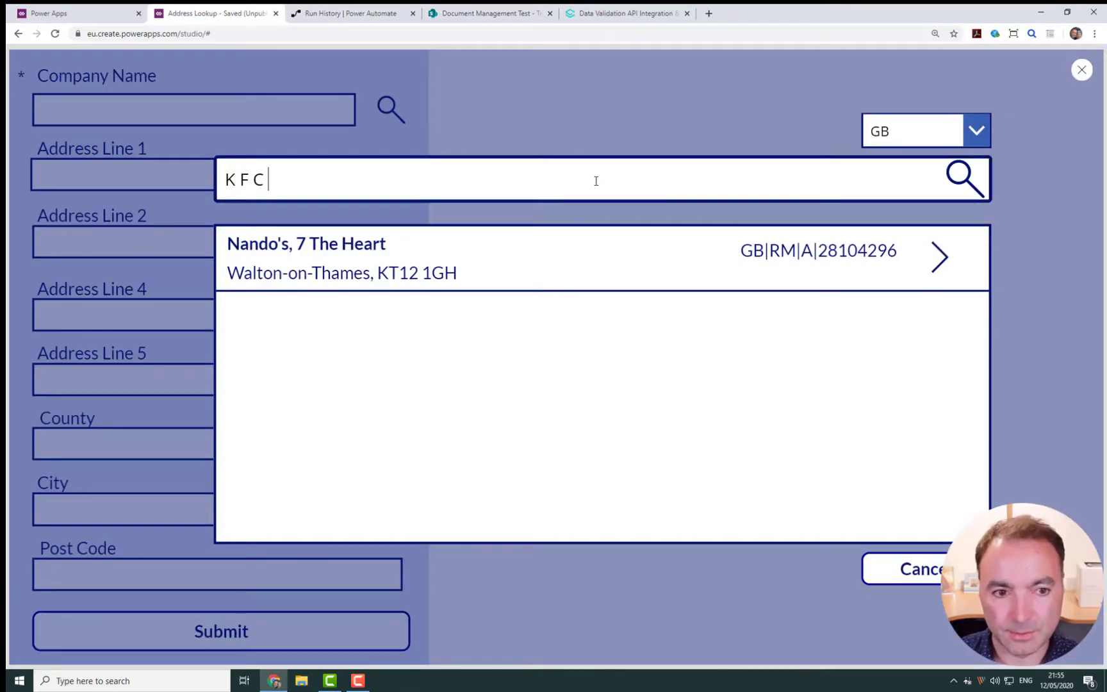
text(,)
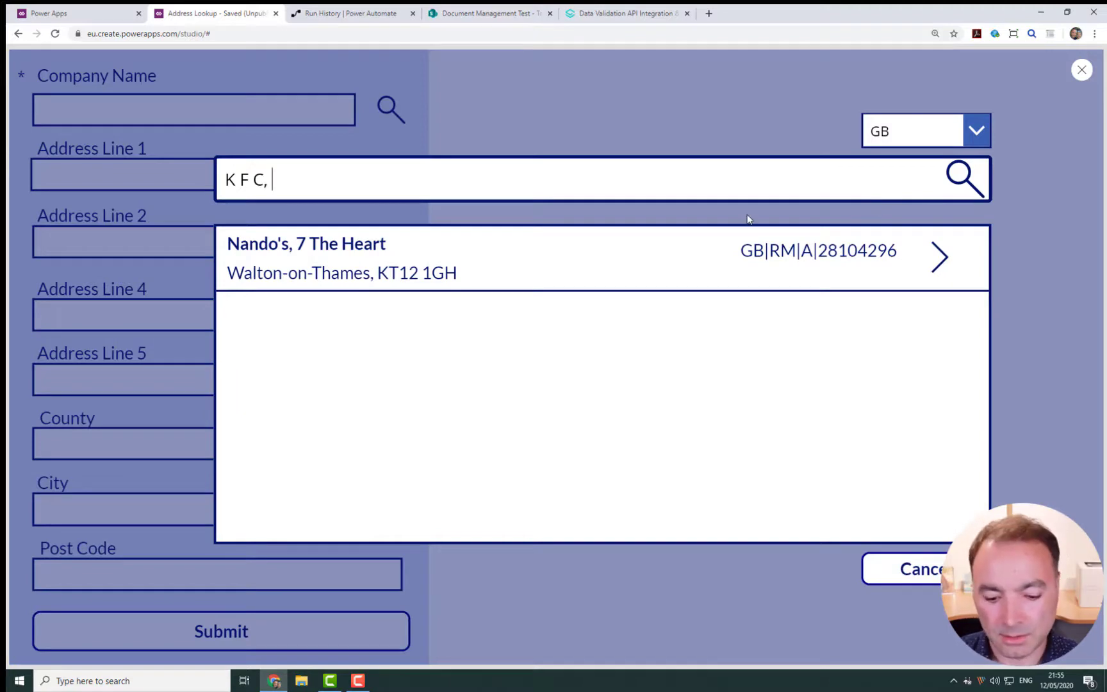
text(Walton)
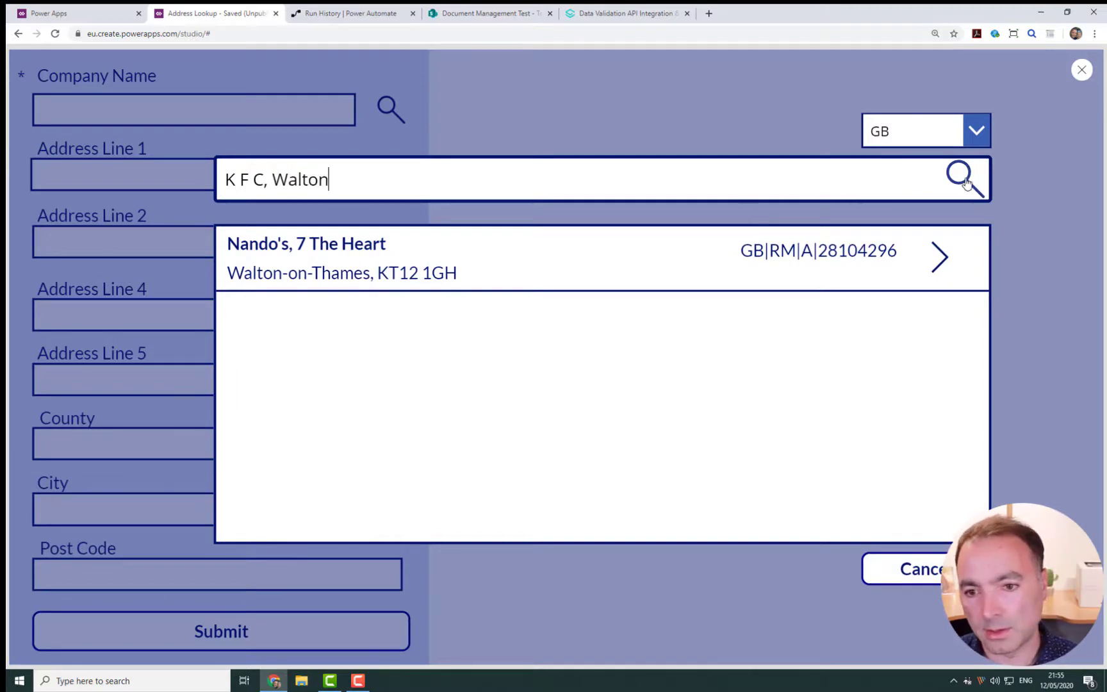
click(960, 178)
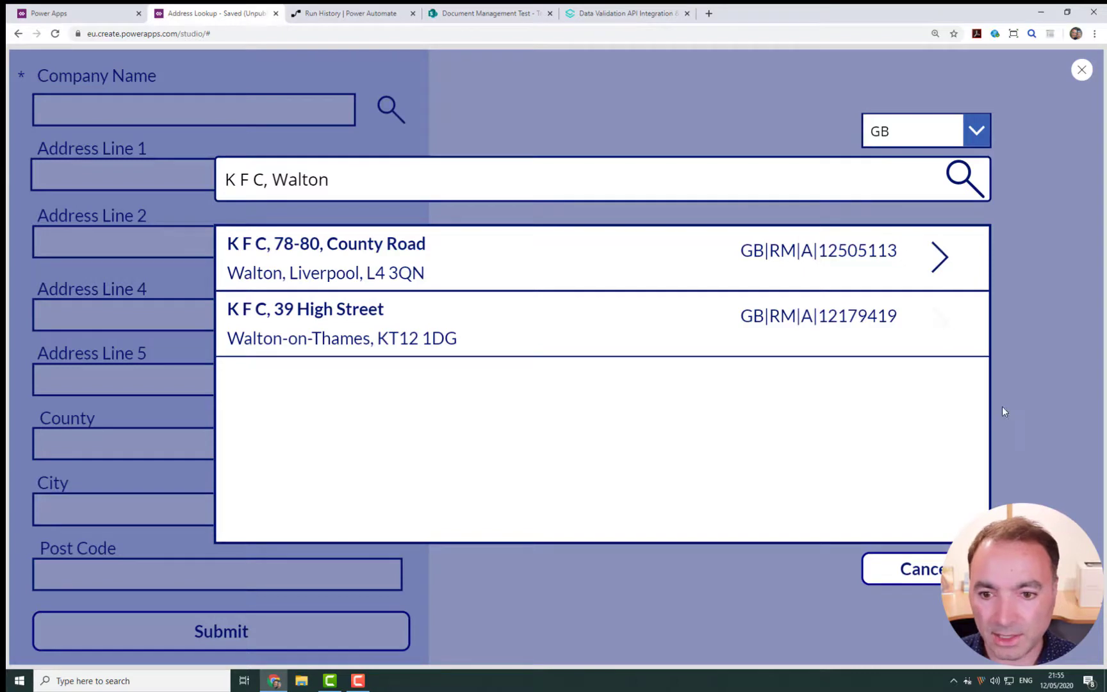
click(306, 323)
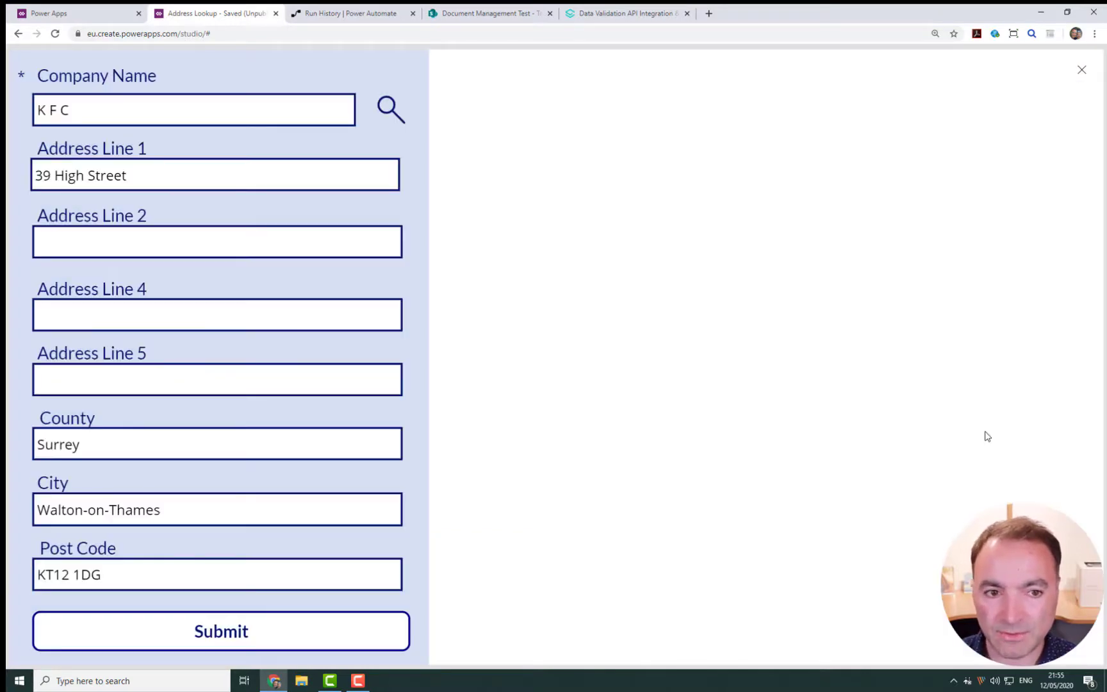
Reopen the search panel, select the GB|RM|A|12179419 Loqate ID, then view the Power Automate flows
click(389, 110)
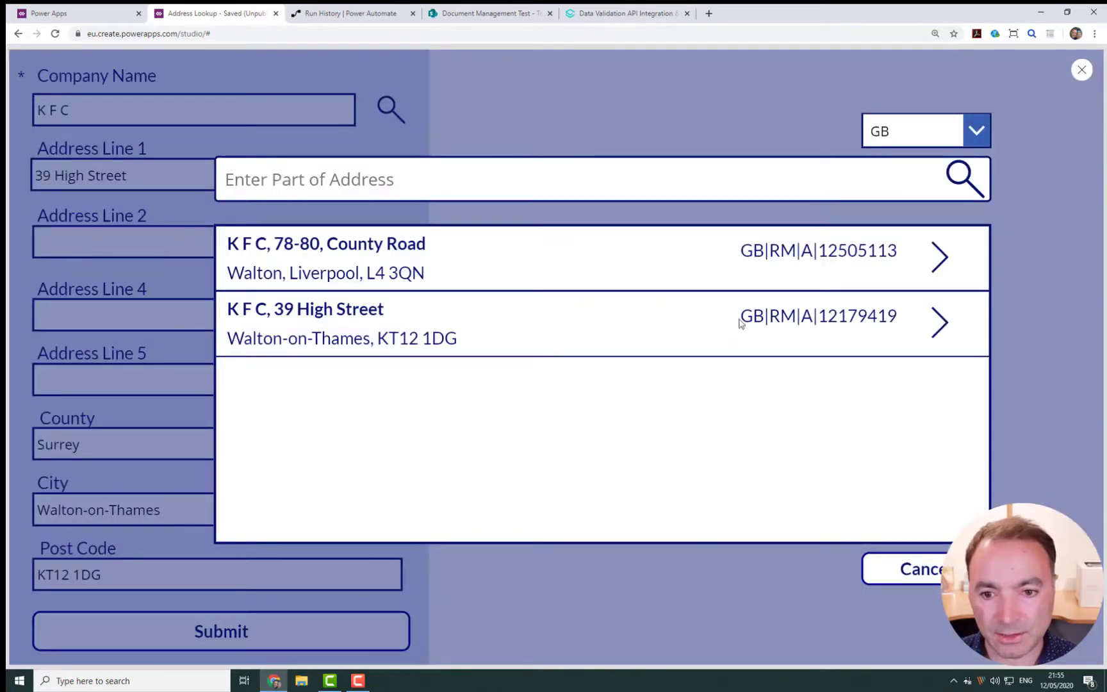
double_click(857, 316)
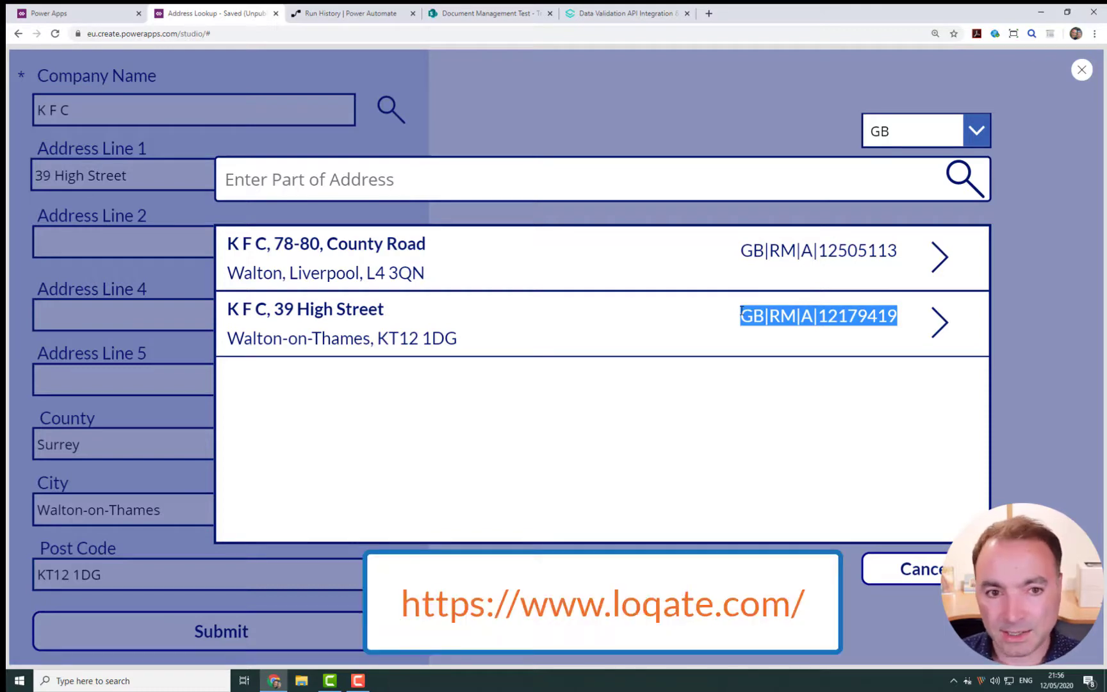
mouse_move(794, 334)
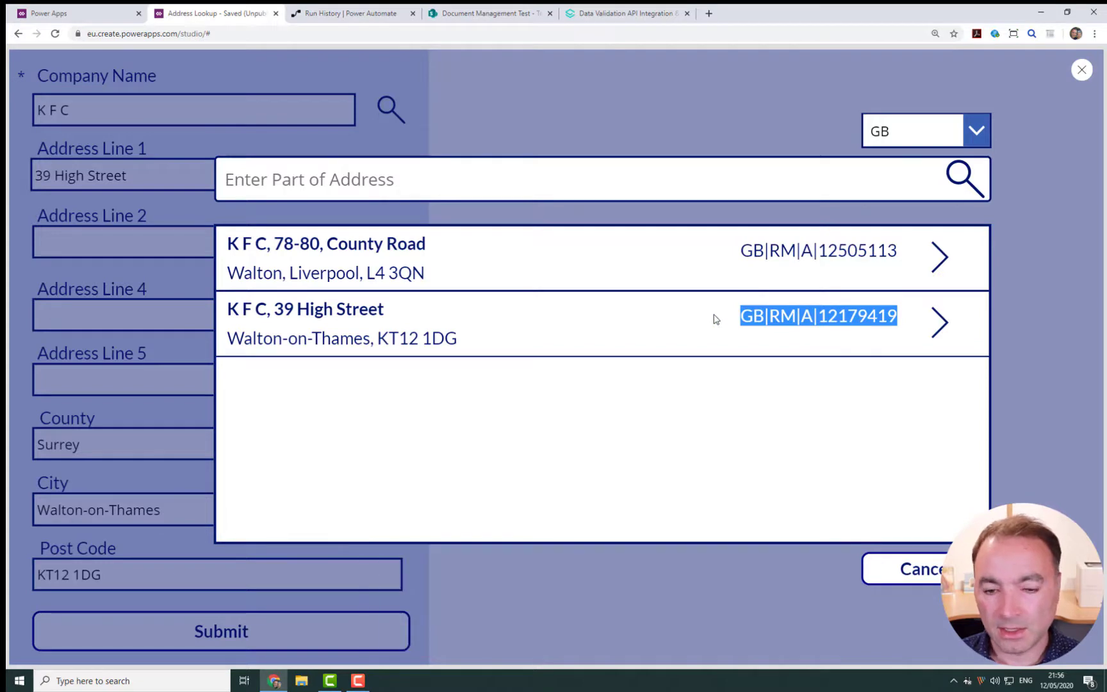
mouse_move(709, 320)
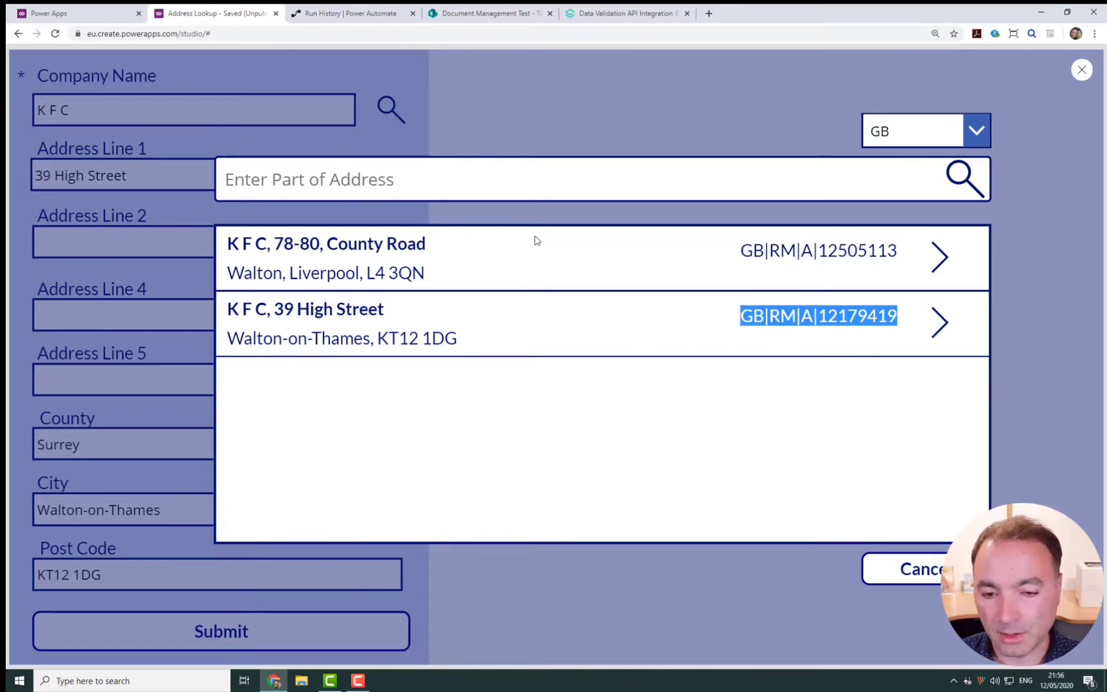
click(351, 13)
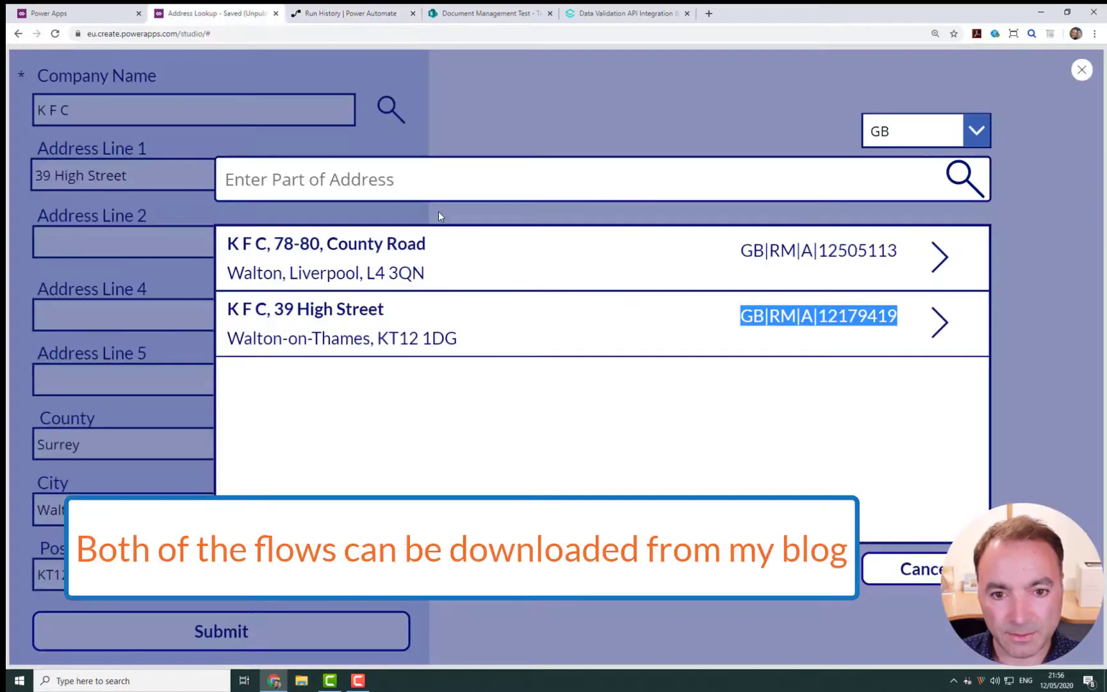
click(352, 13)
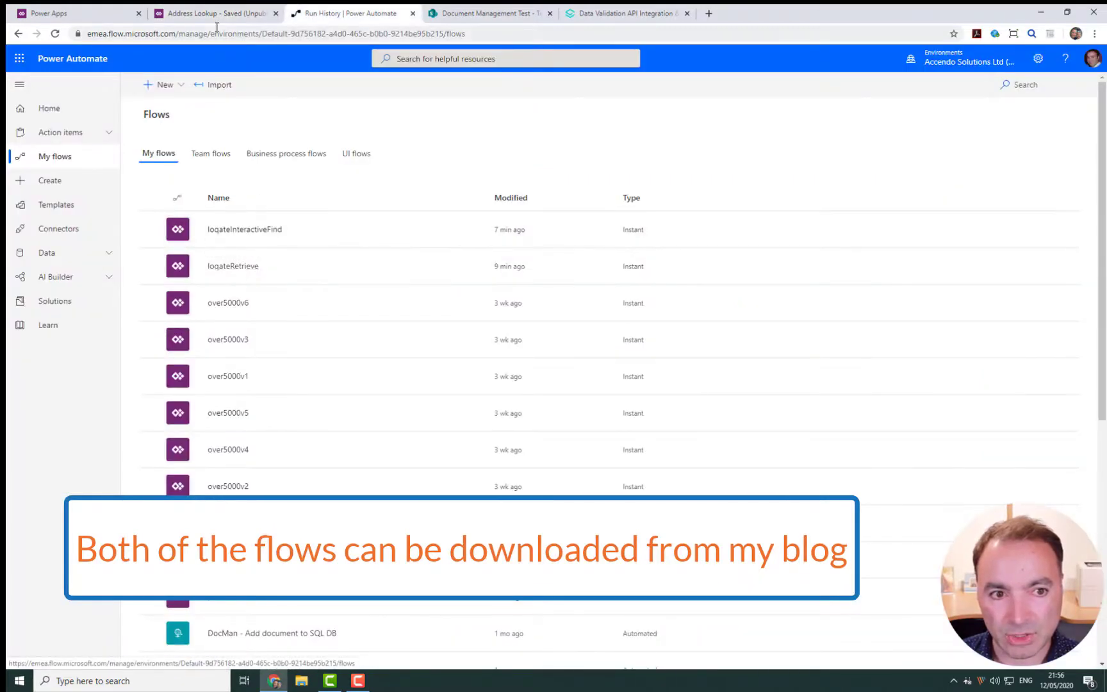
Close the Power Apps search panel, then go back to the Power Automate My flows list
click(214, 13)
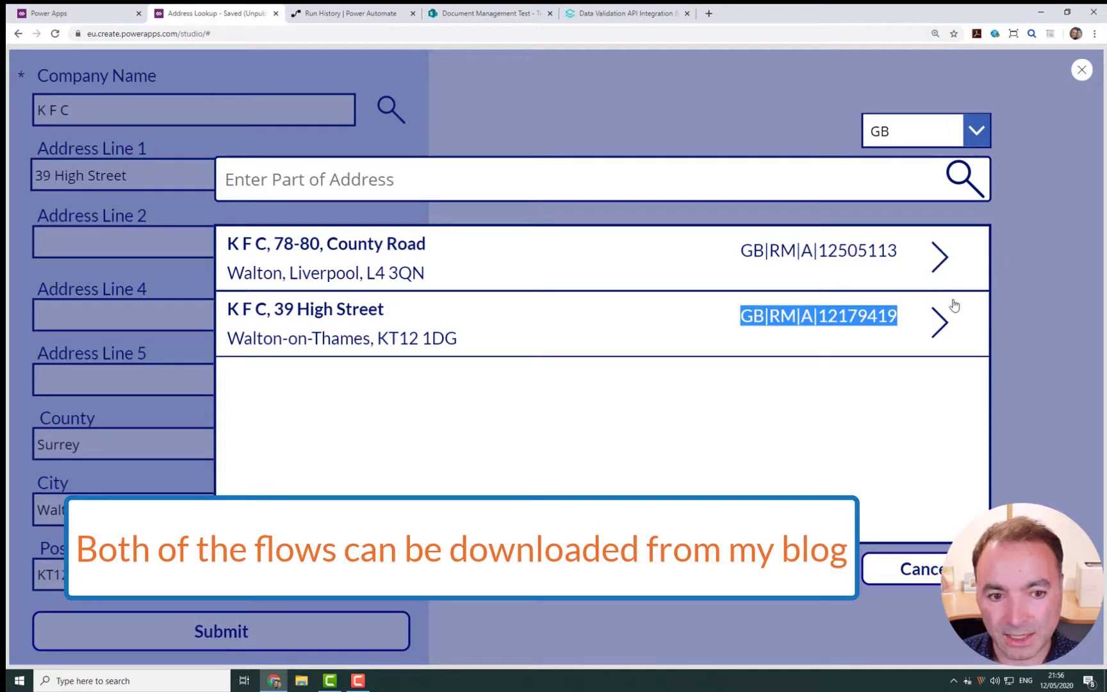
click(939, 323)
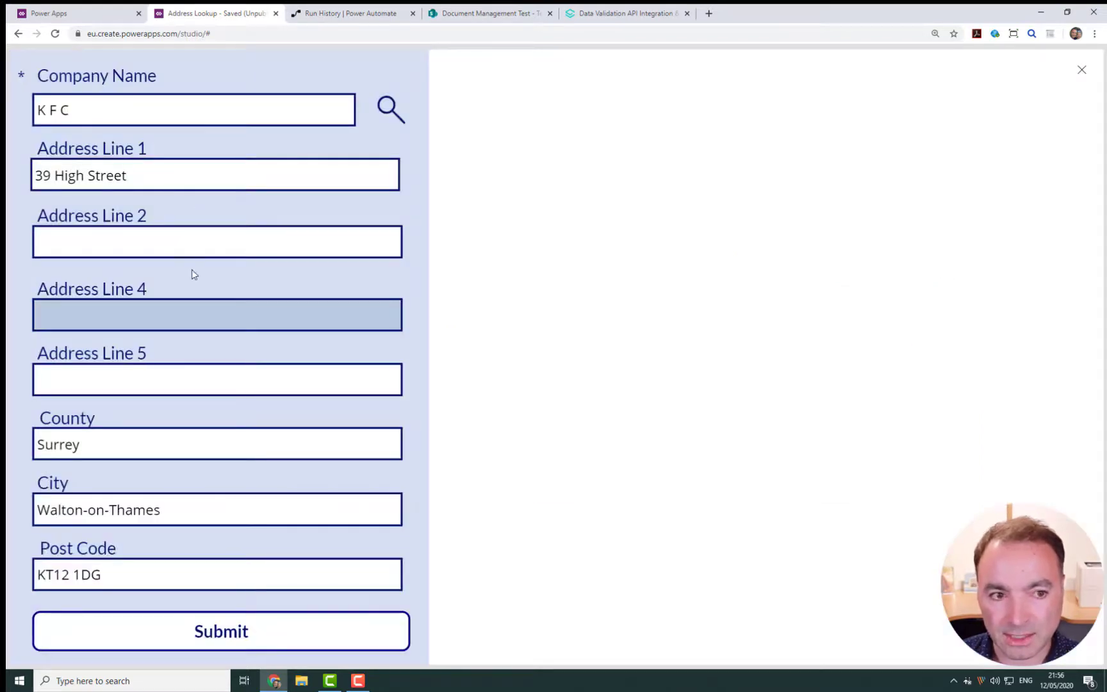
mouse_move(346, 12)
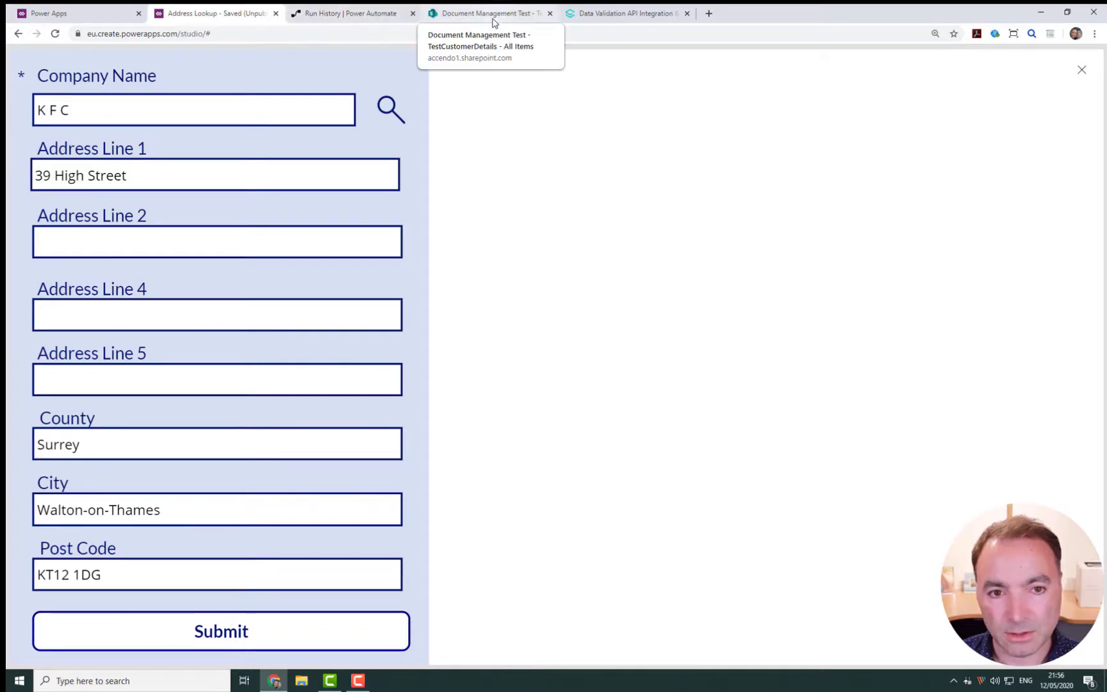
click(351, 13)
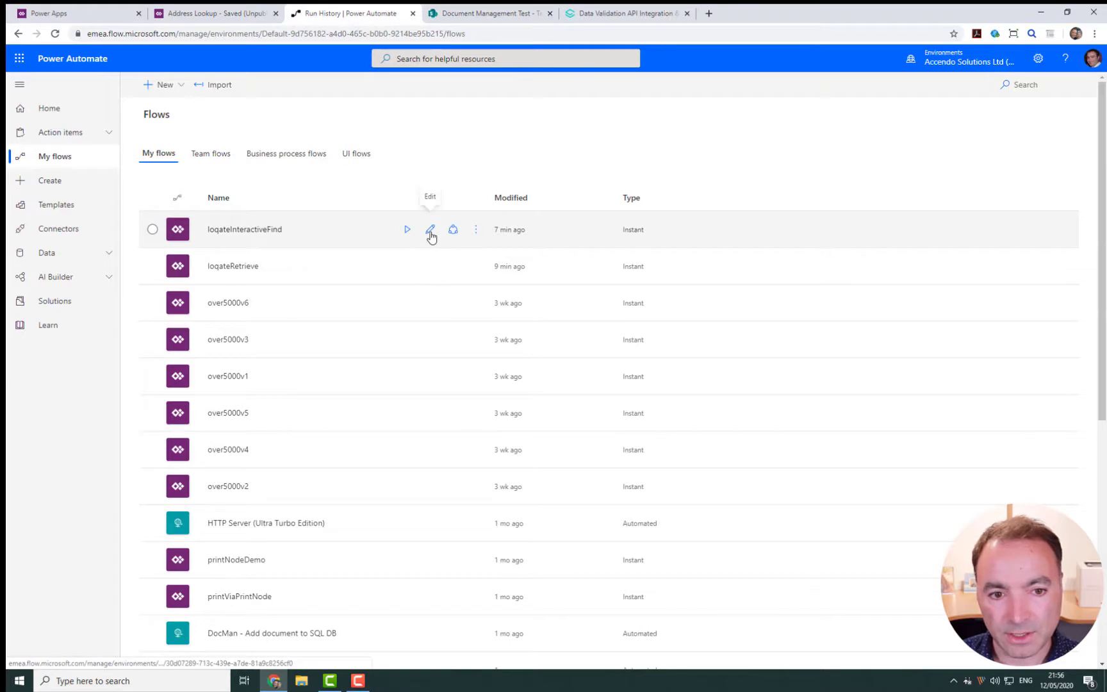
Open loqateInteractiveFind for editing, expand setQuery, and reopen the app's search panel
click(430, 229)
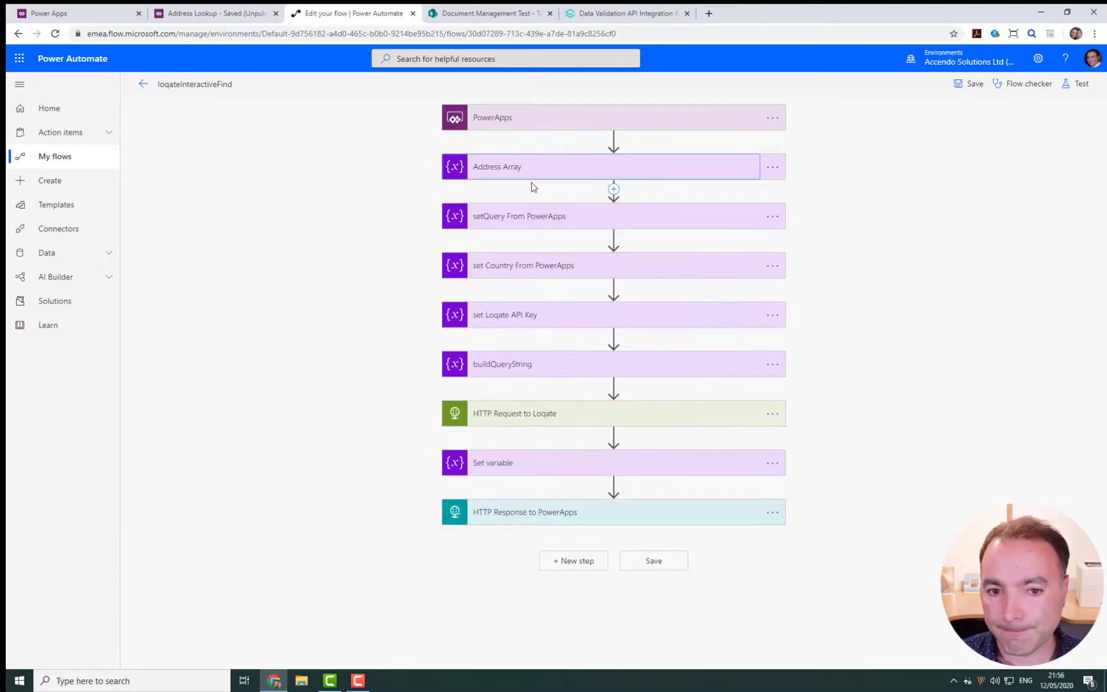
click(519, 216)
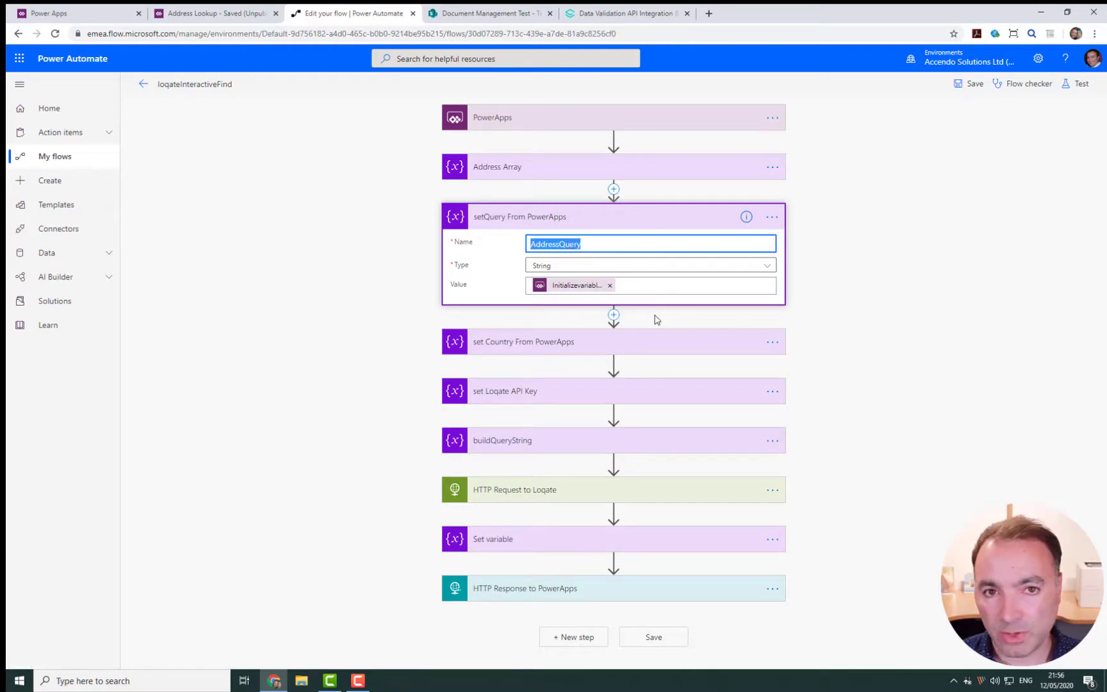
click(215, 13)
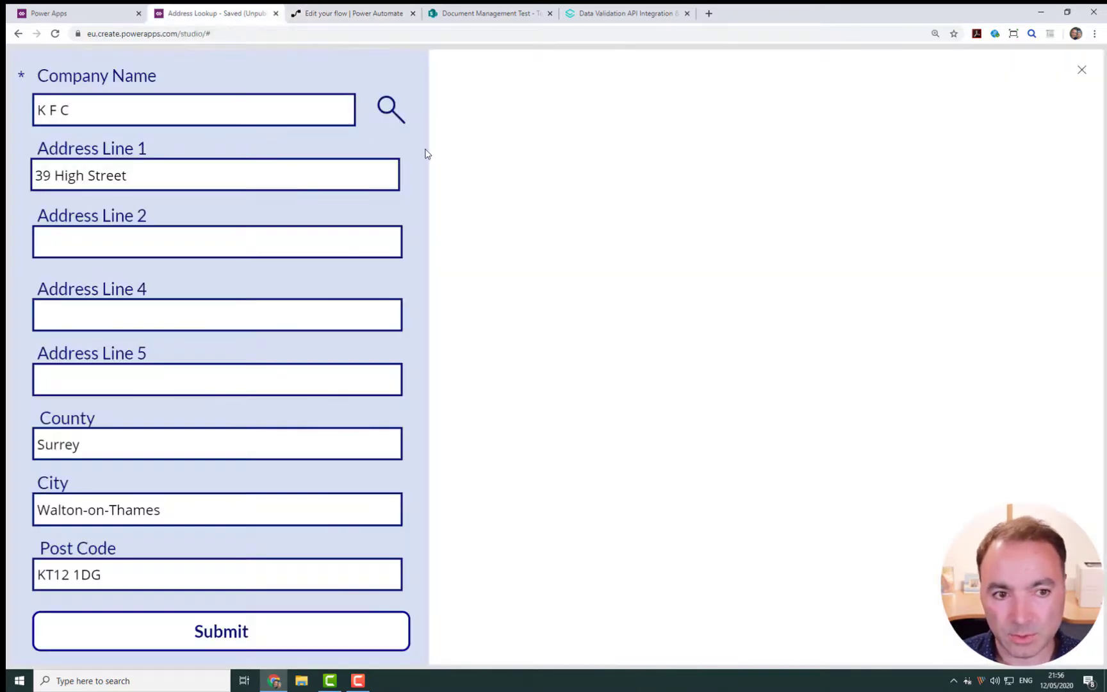
click(390, 109)
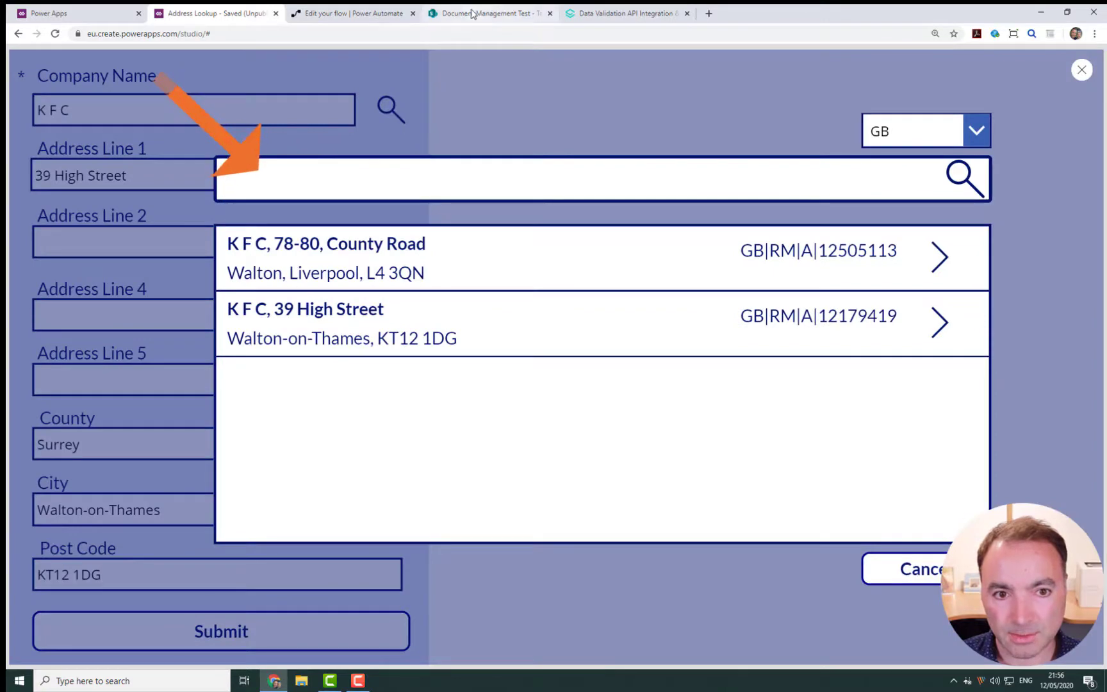
click(351, 12)
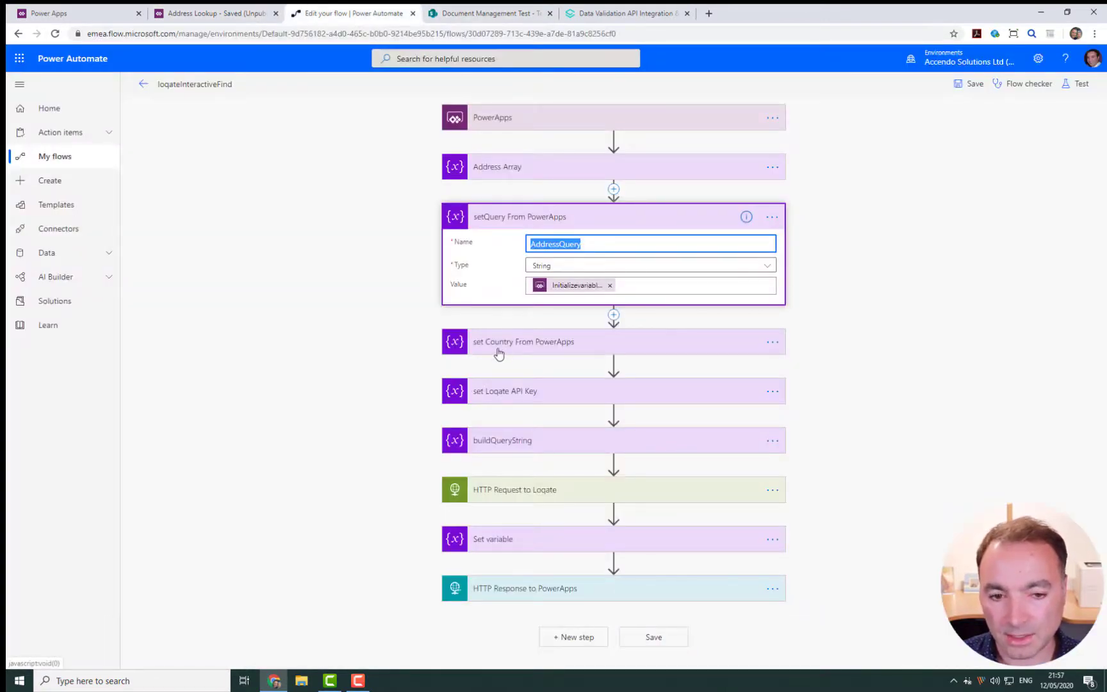
Expand set Country and buildQueryString to view its URI Parameters value
click(523, 341)
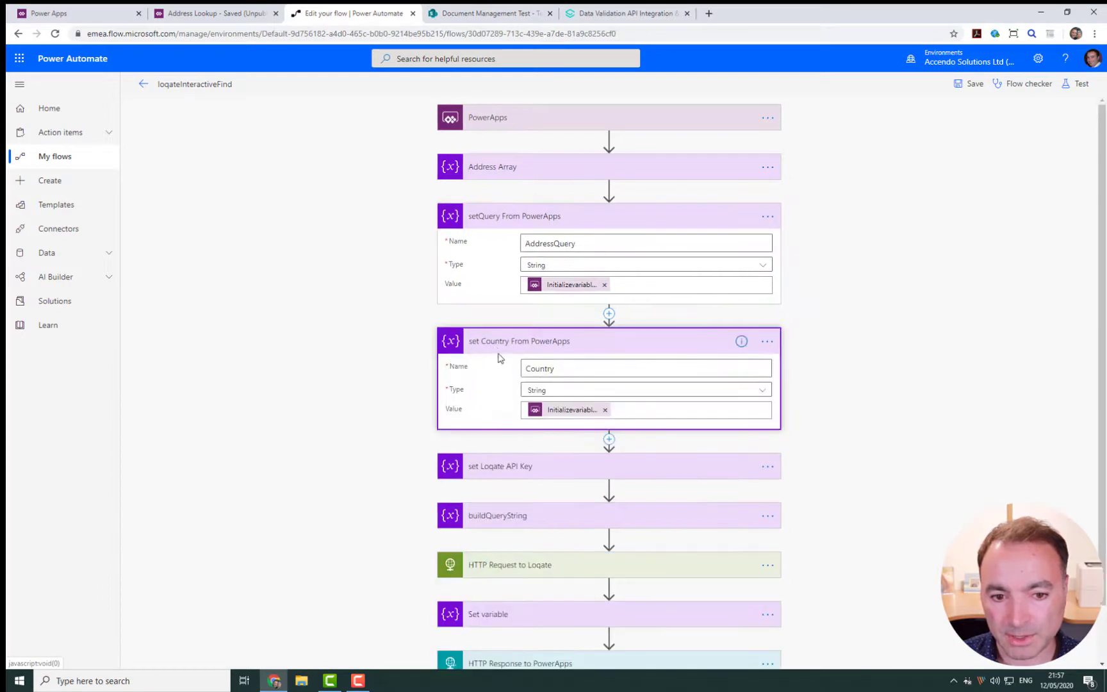
click(519, 341)
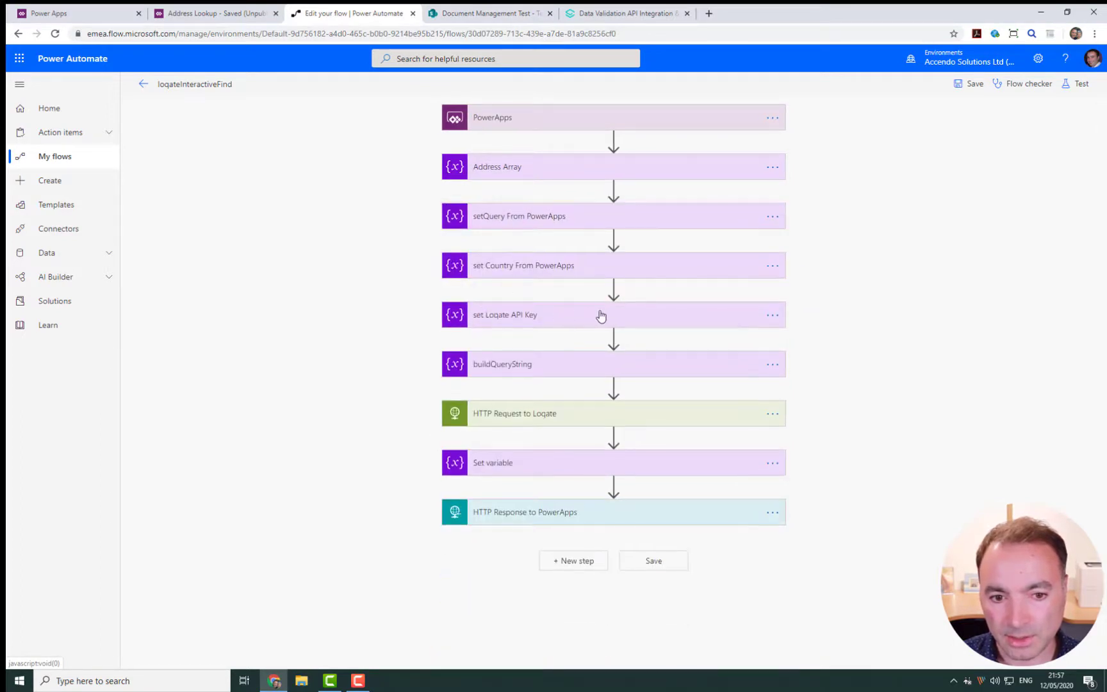
click(501, 364)
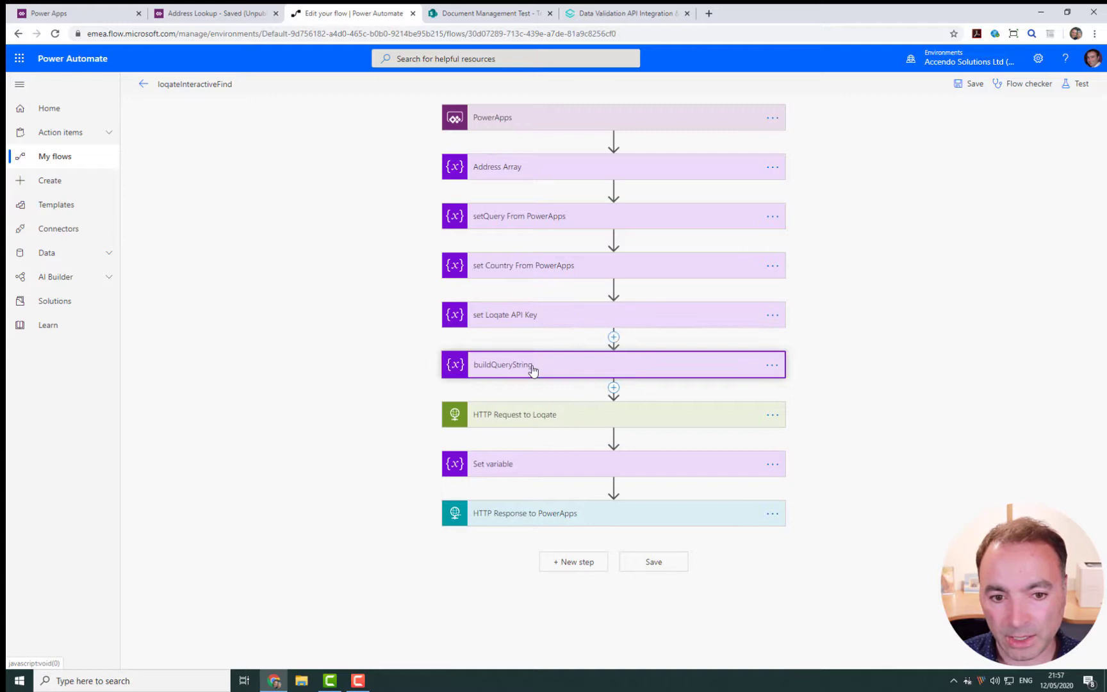
click(501, 365)
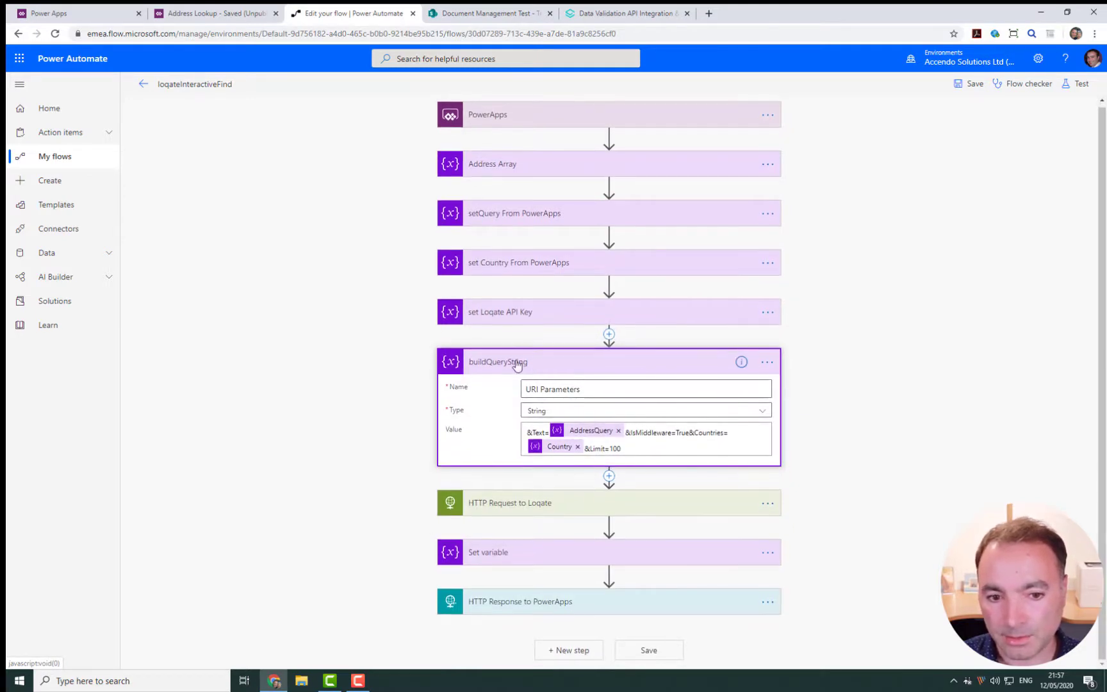
mouse_move(582, 371)
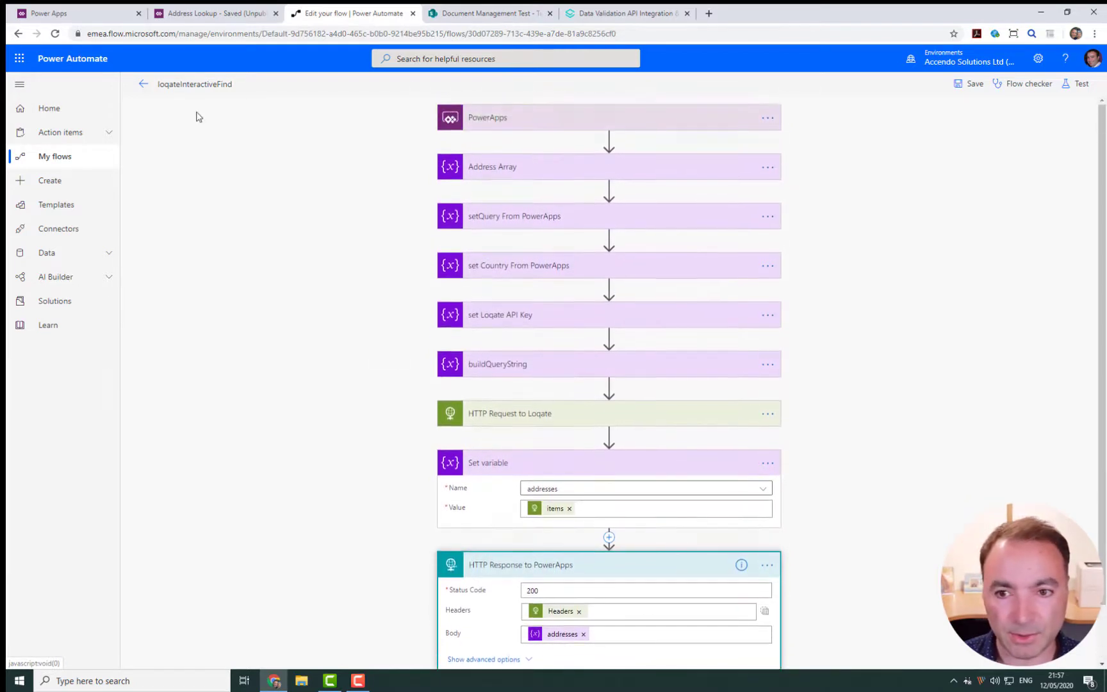
click(144, 84)
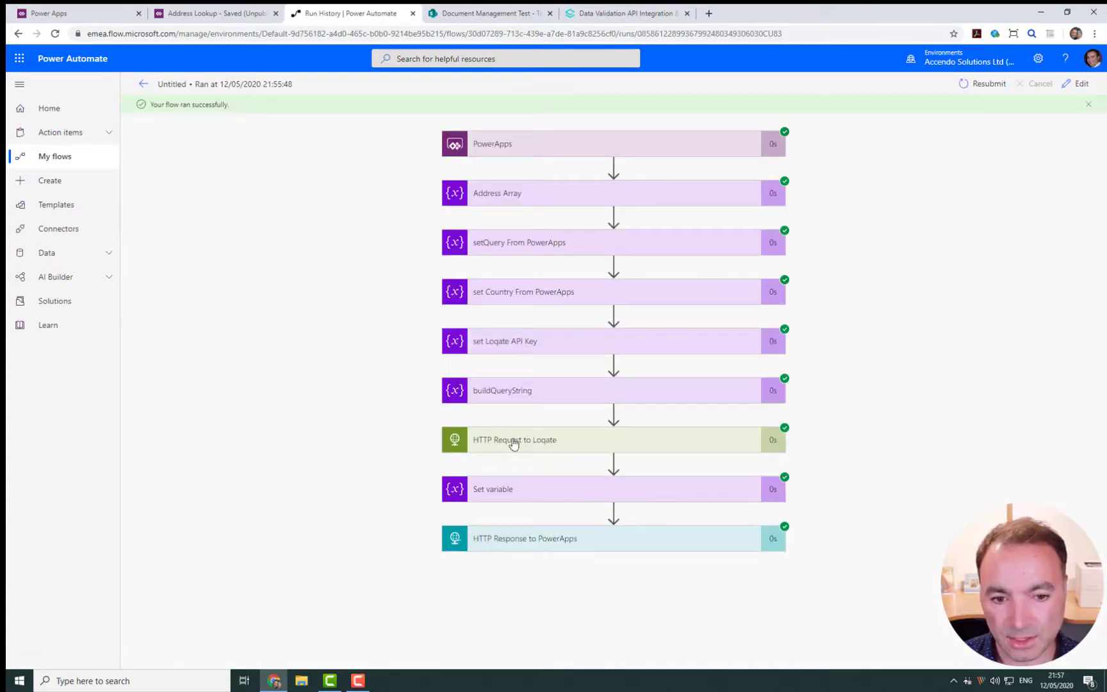
Expand HTTP Request to Loqate in the run and scroll through its response body
click(514, 439)
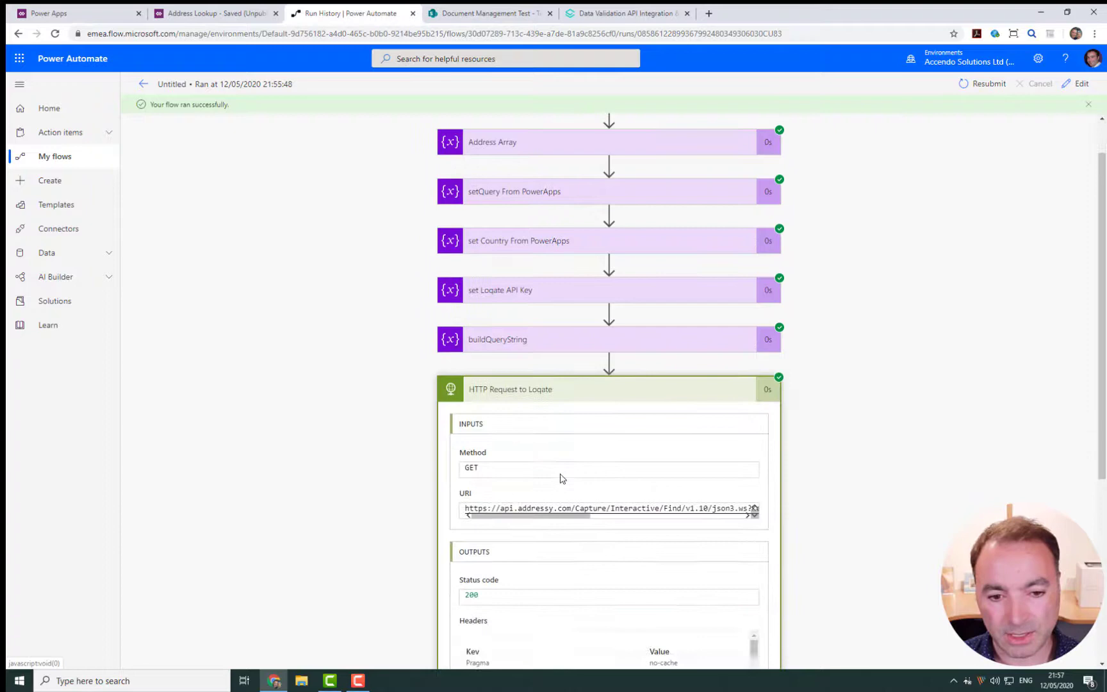
scroll(down, 3)
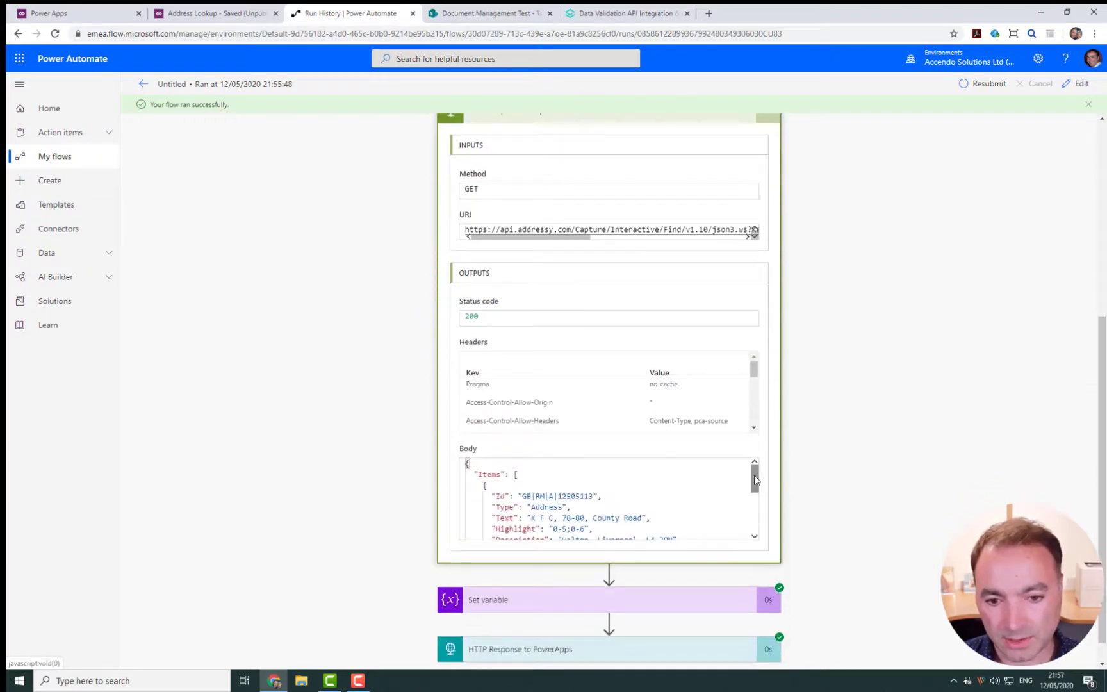
scroll(down, 3)
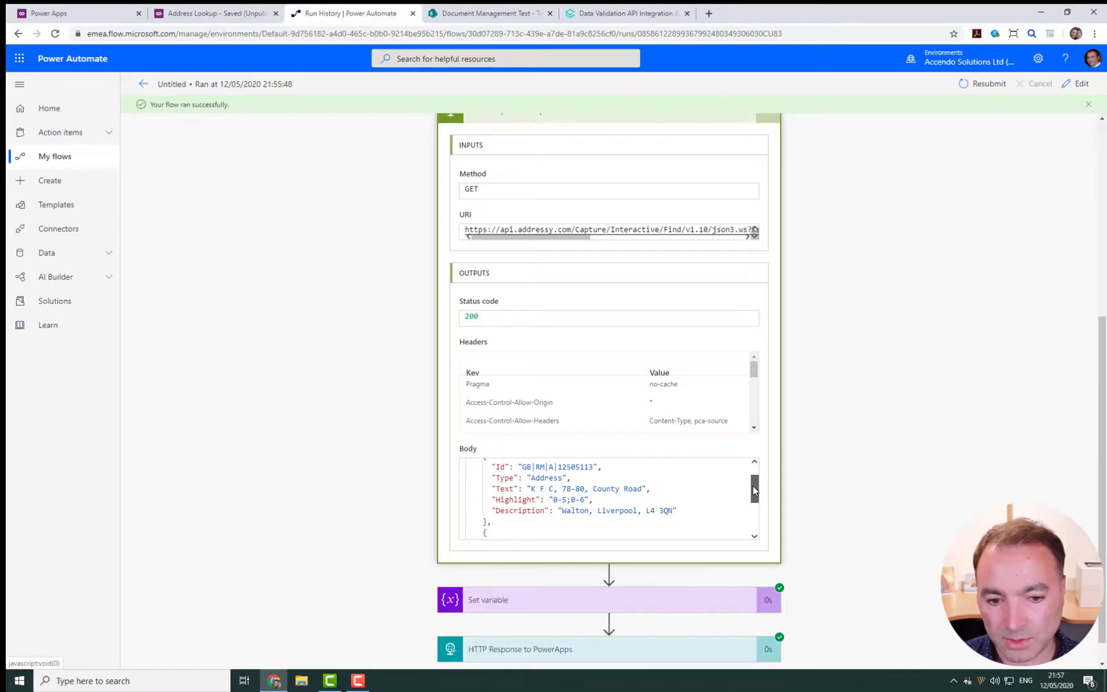
scroll(down, 3)
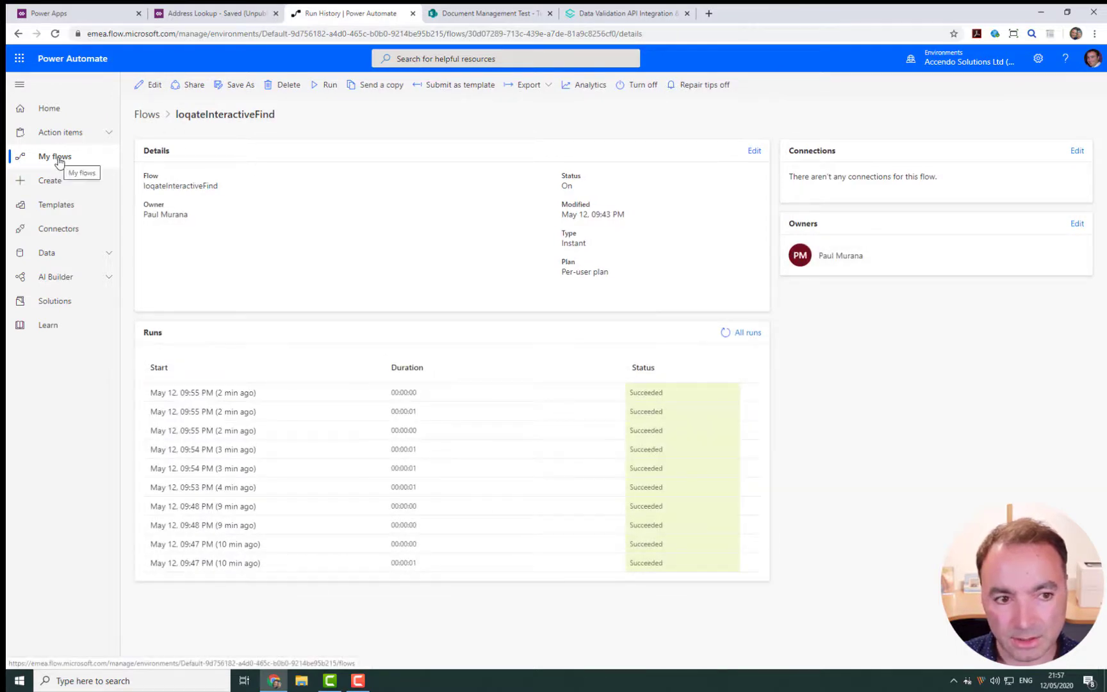
Open the loqateRetrieve flow from My flows and inspect the setAddressID step
click(55, 156)
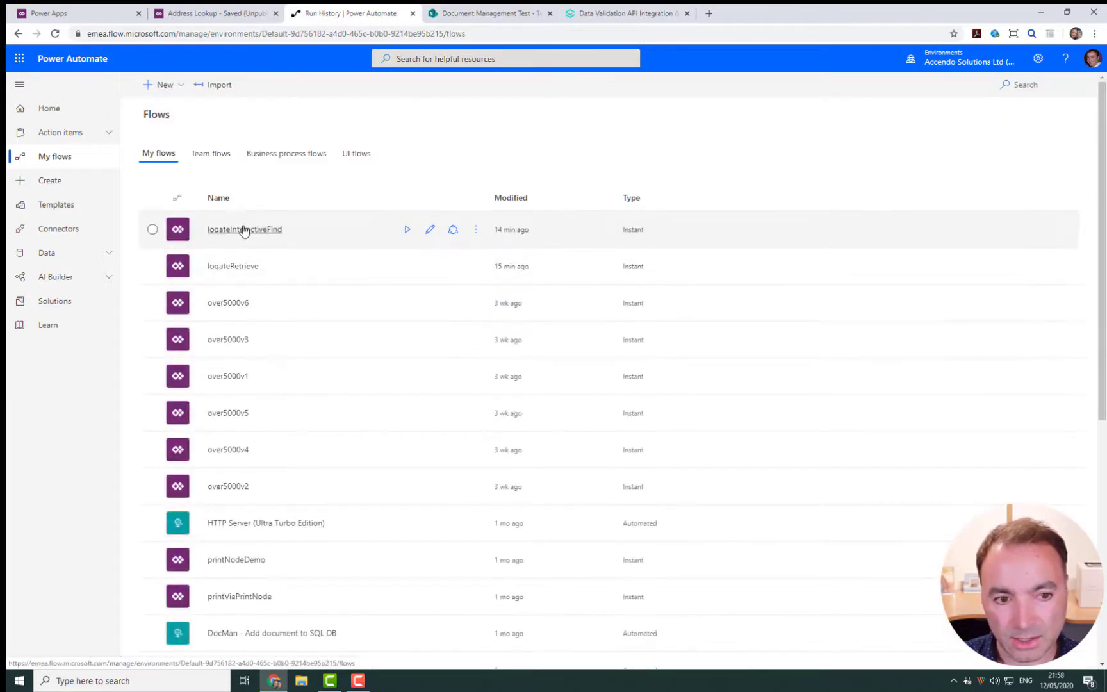
mouse_move(233, 266)
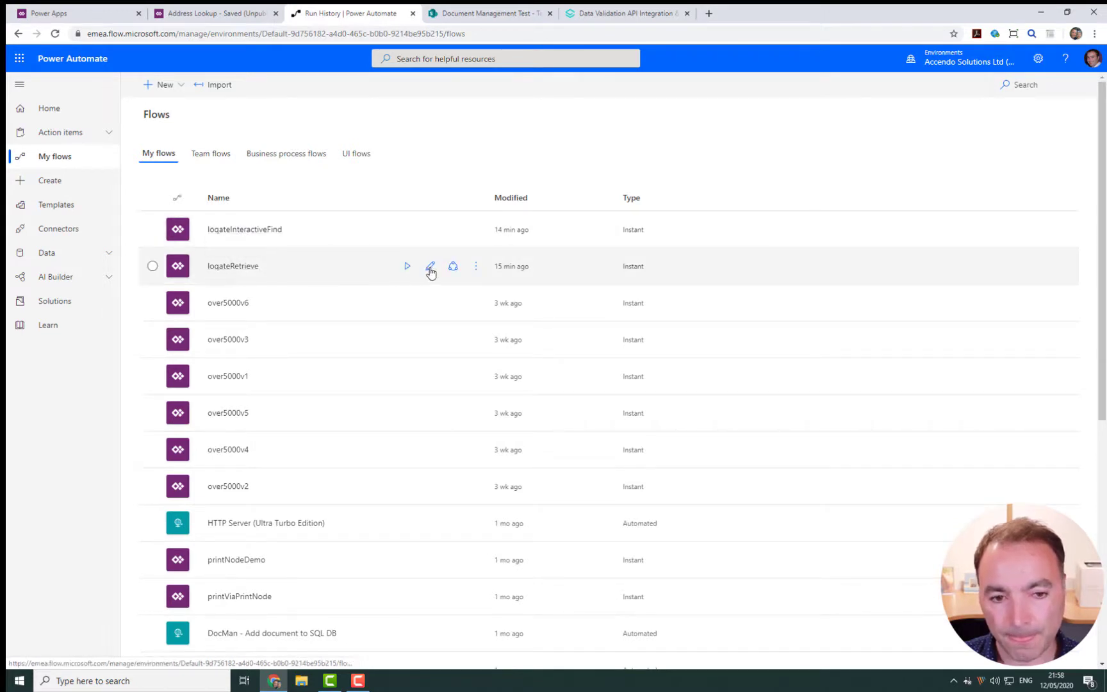
click(431, 266)
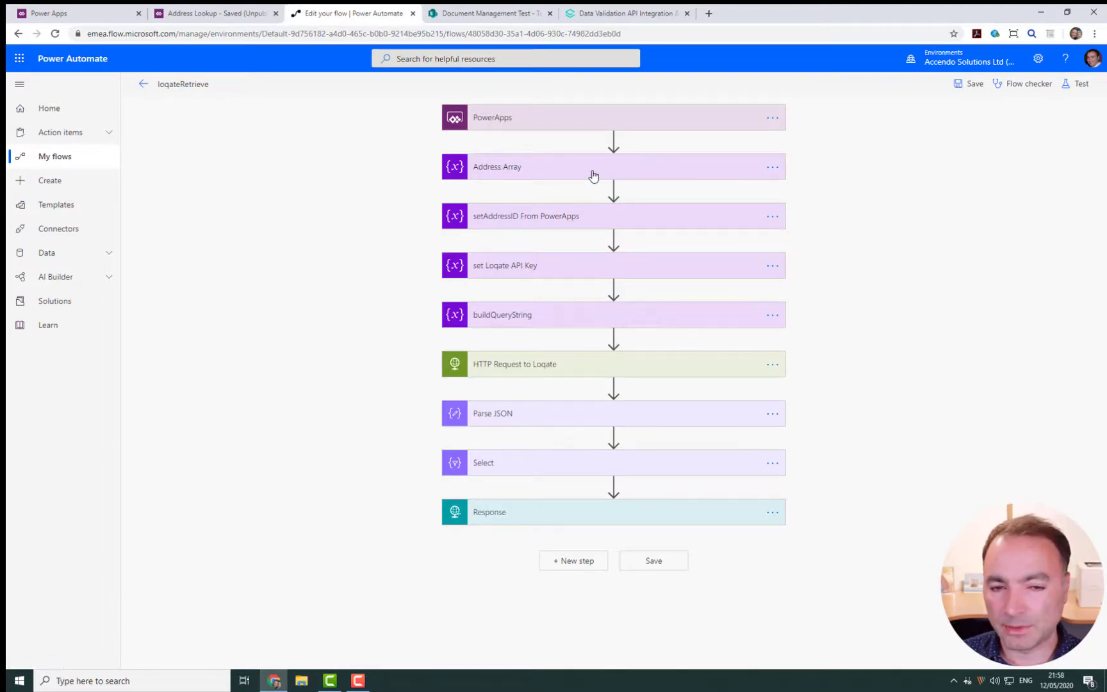
mouse_move(577, 171)
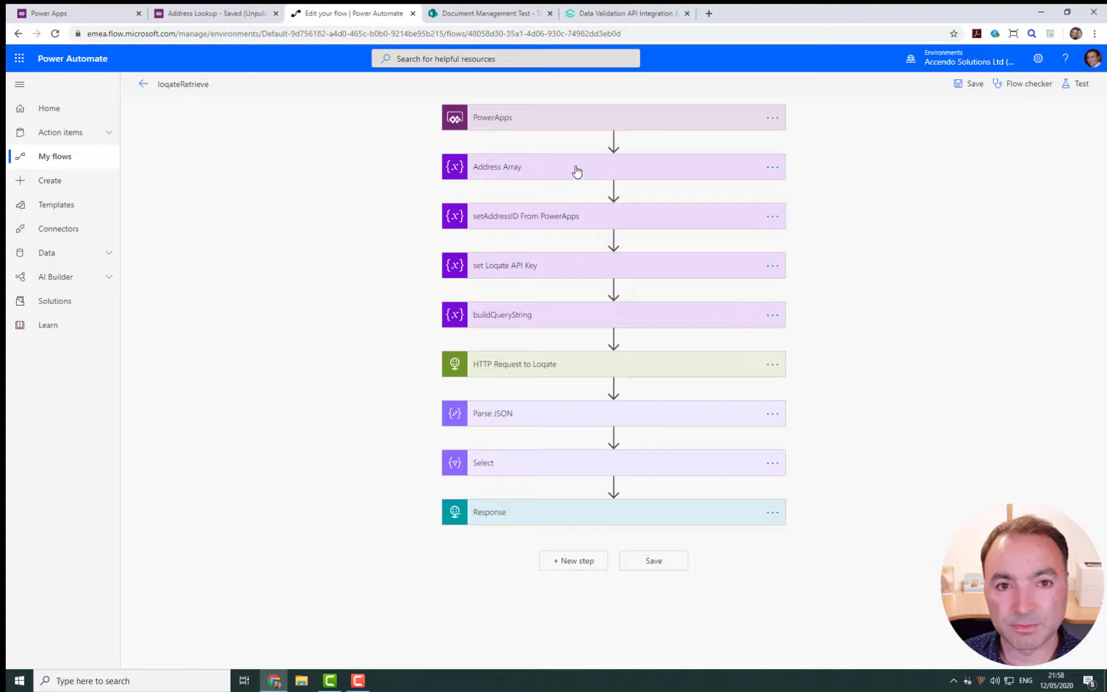
click(525, 216)
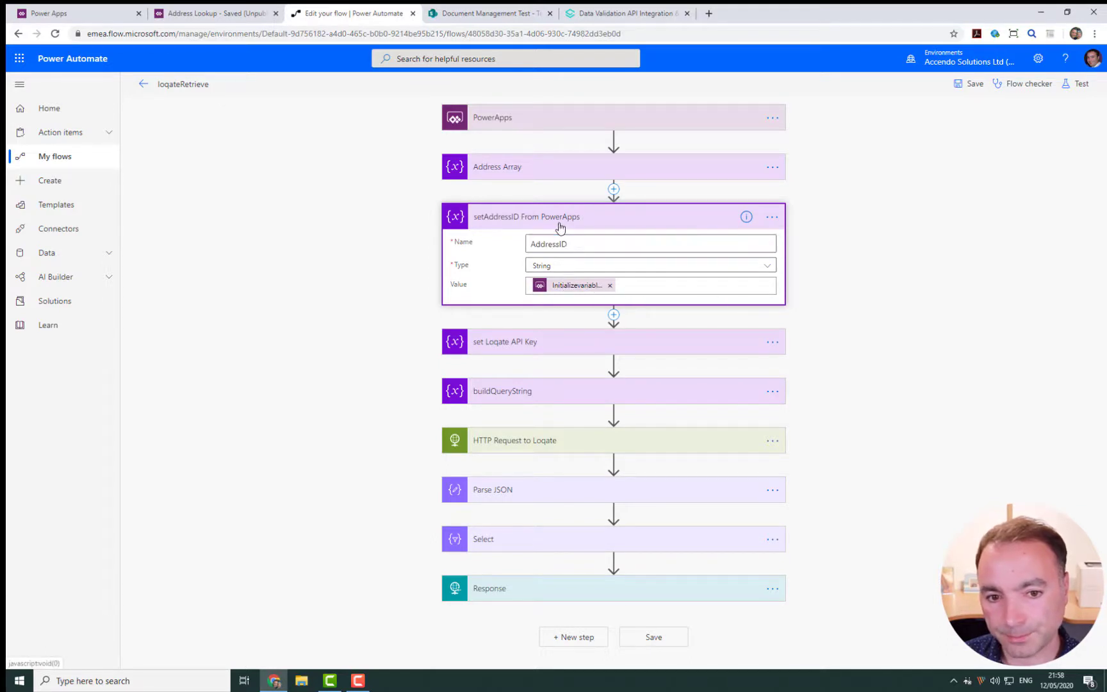
click(525, 216)
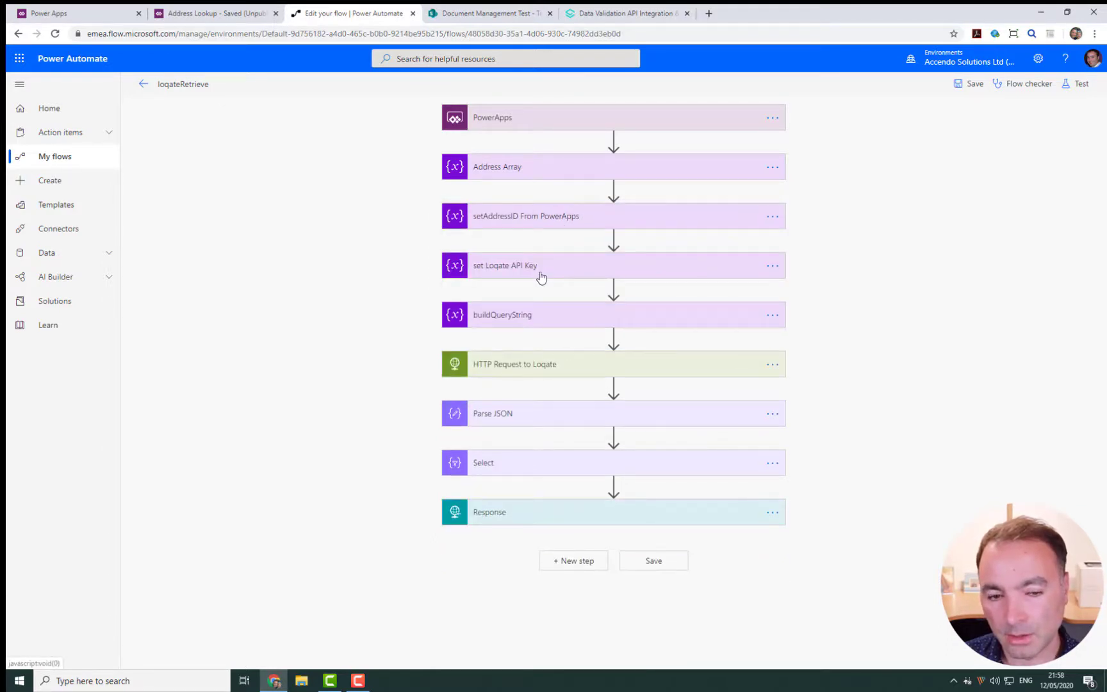
Review the buildQueryString, HTTP Request to Loqate, and Parse JSON steps
click(503, 315)
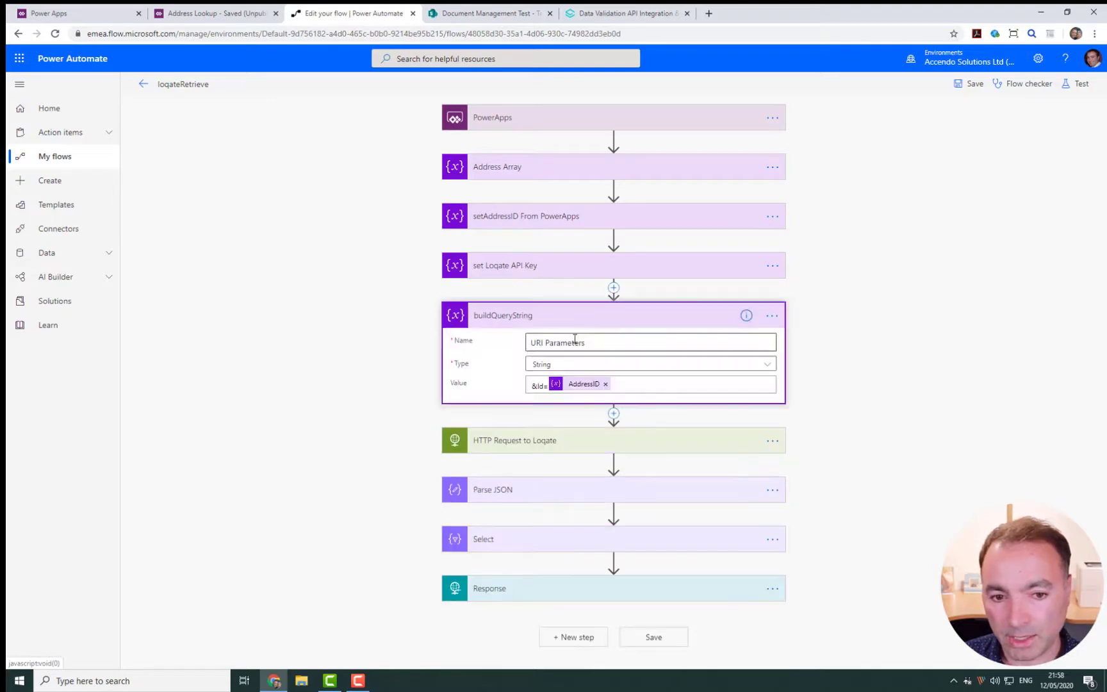
mouse_move(537, 321)
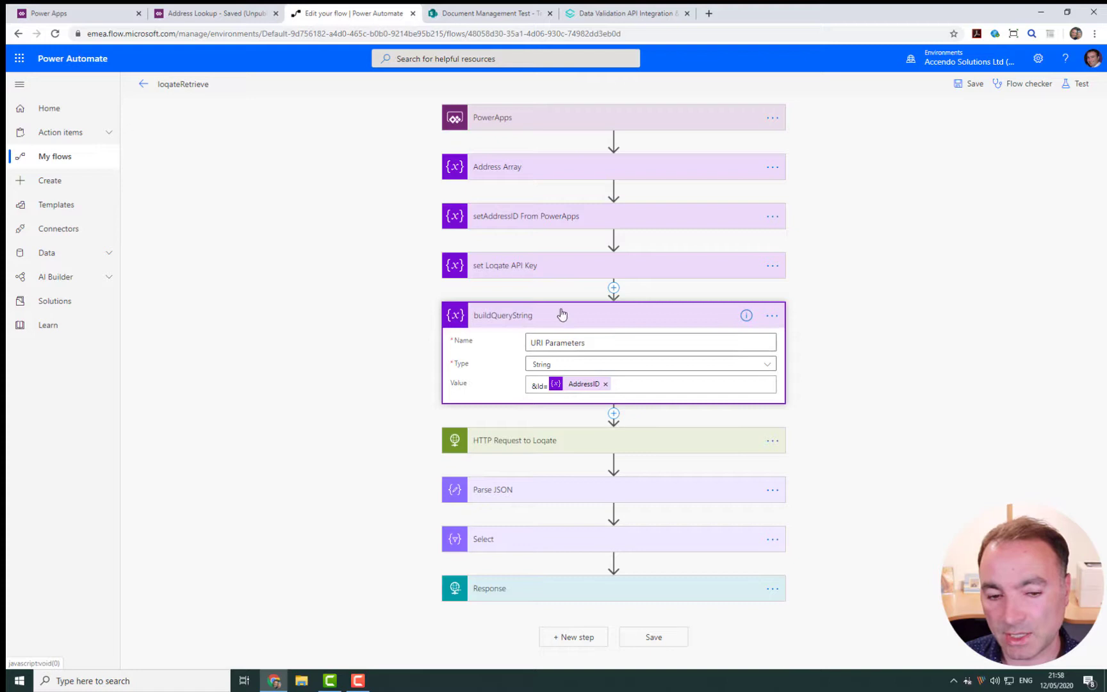
mouse_move(491, 320)
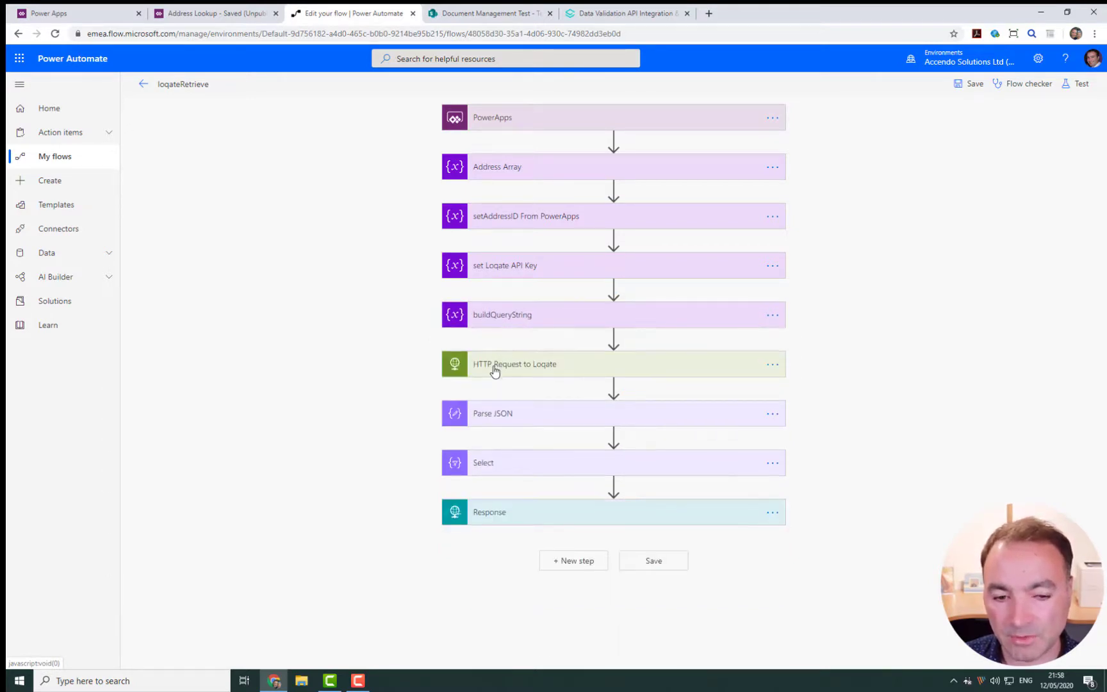
click(513, 364)
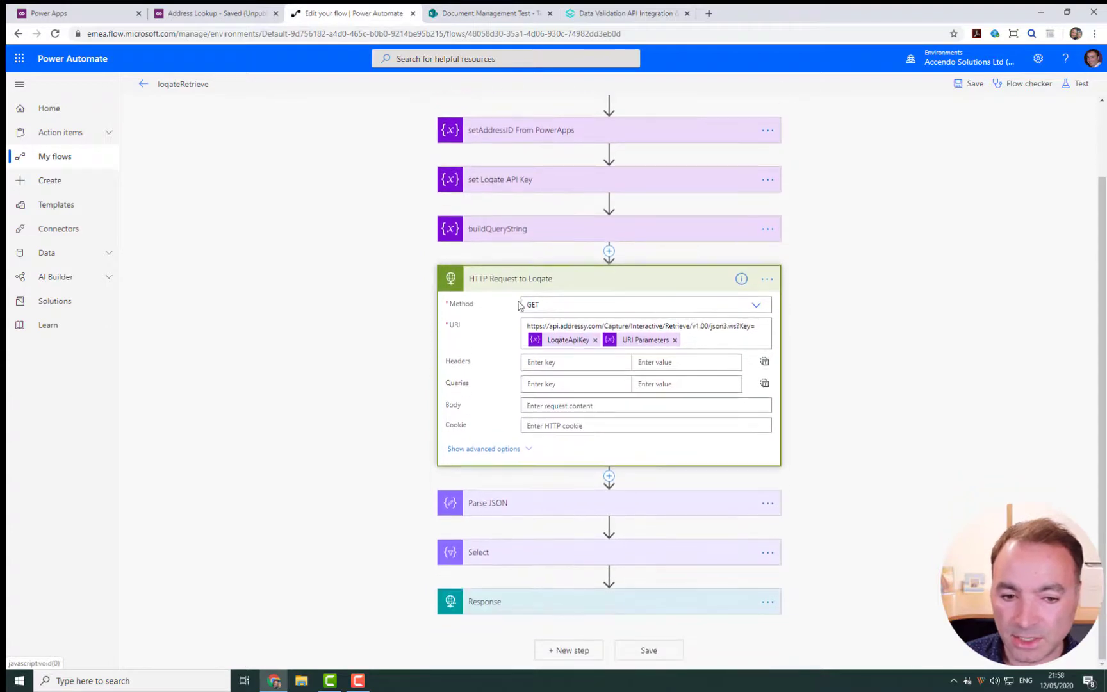
click(510, 278)
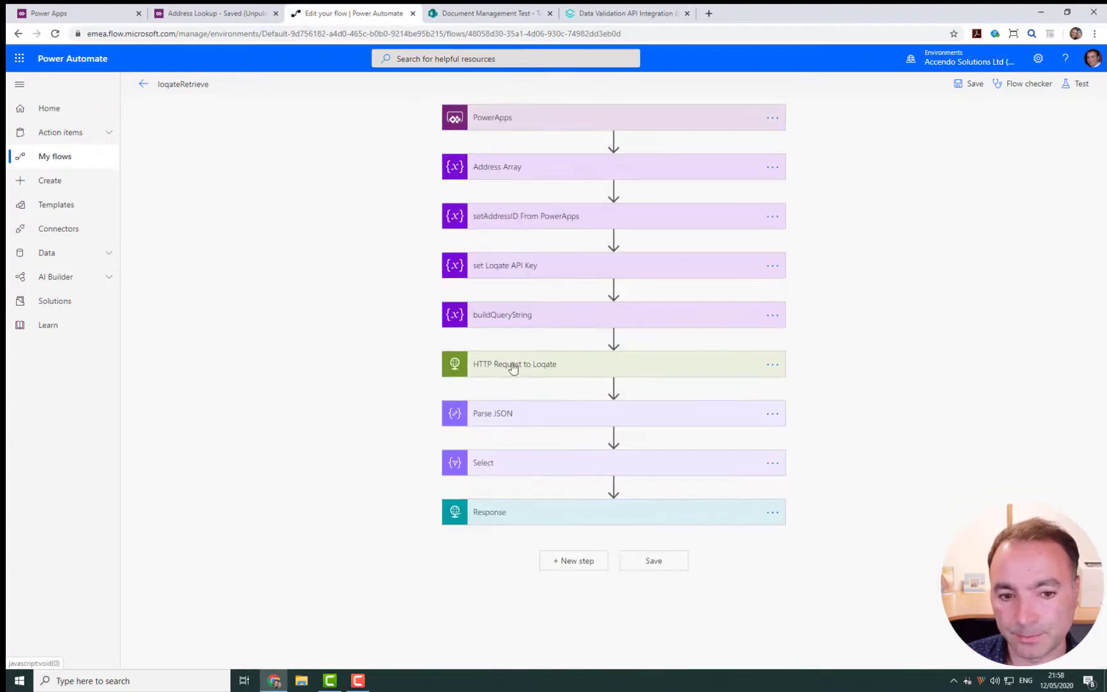
click(514, 364)
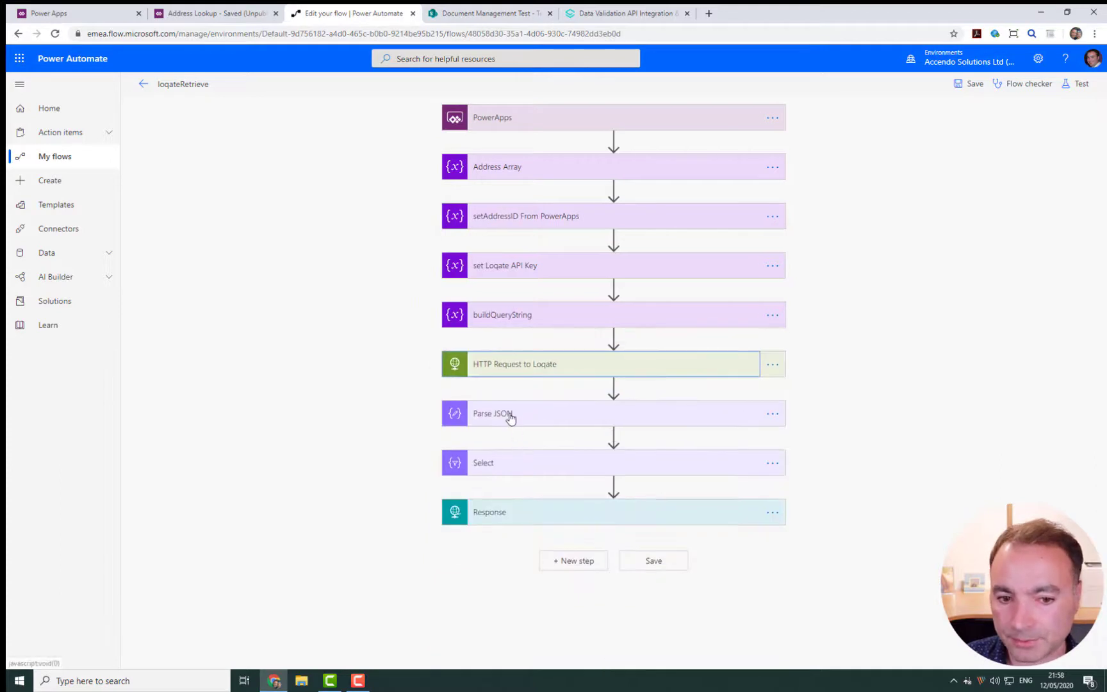
click(508, 414)
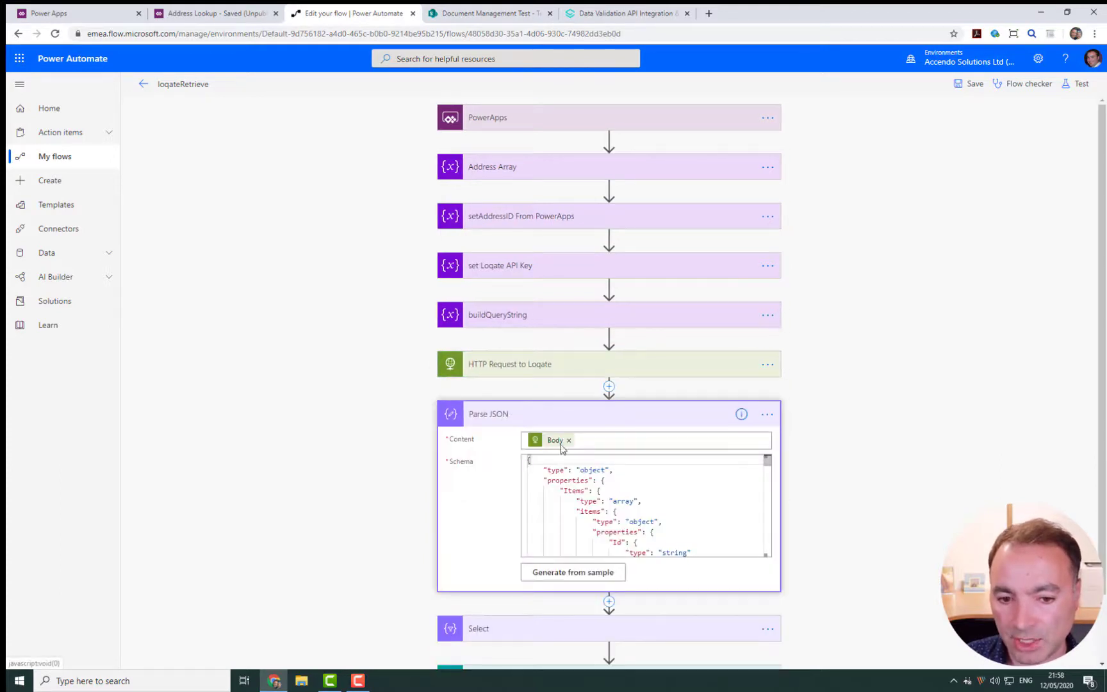
mouse_move(558, 423)
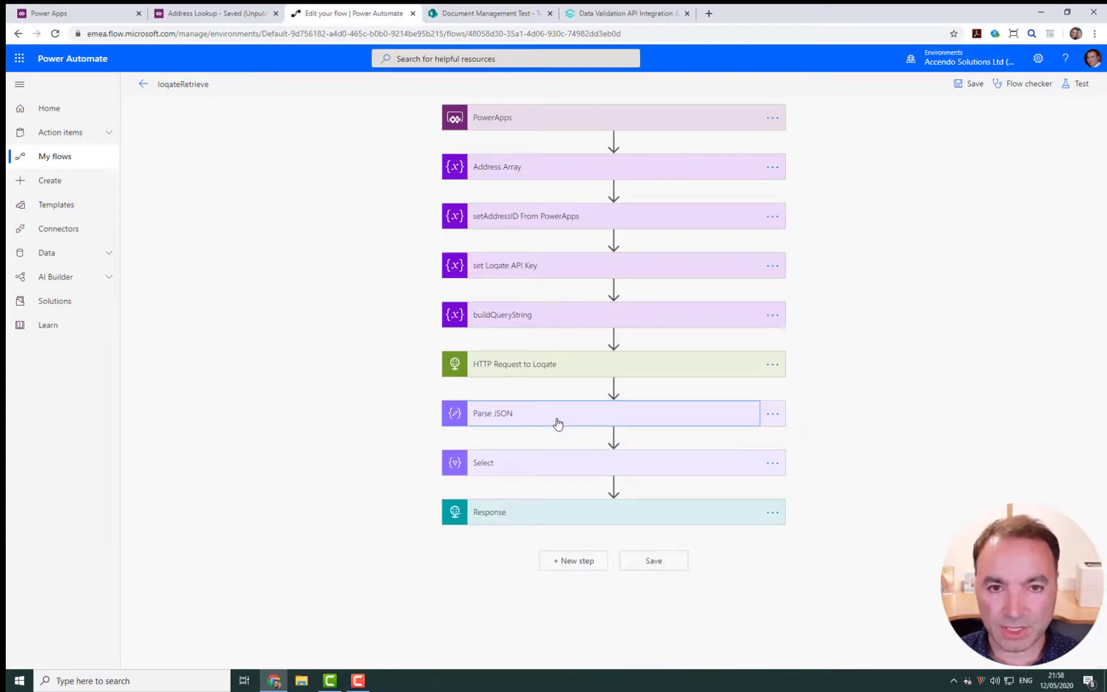
mouse_move(479, 463)
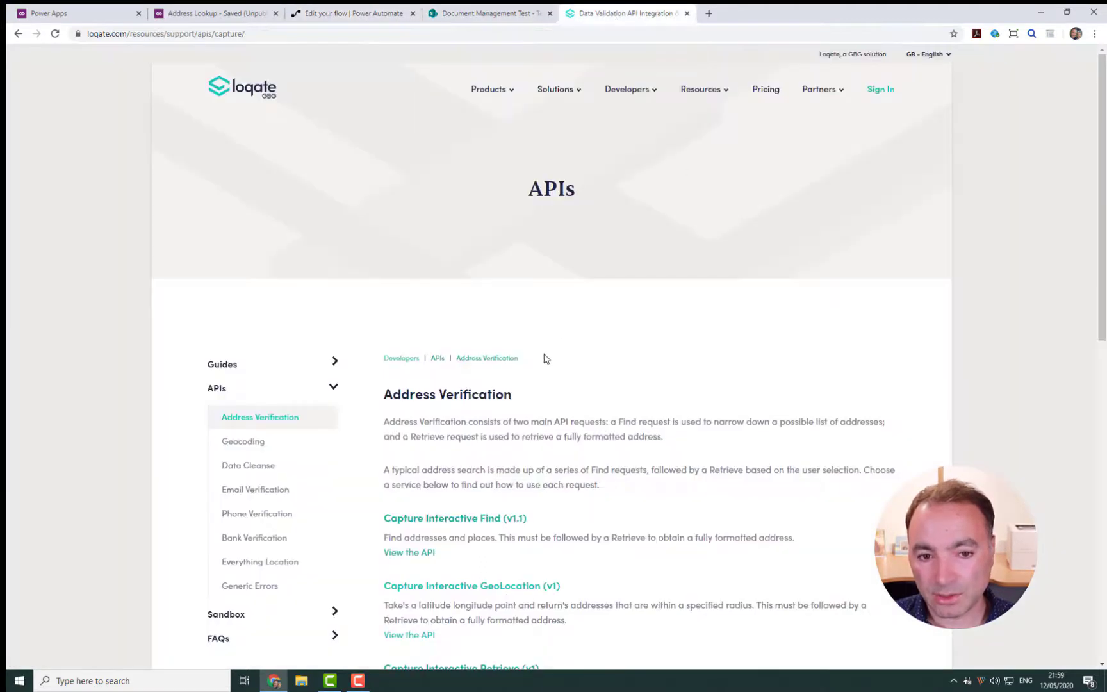
mouse_move(537, 438)
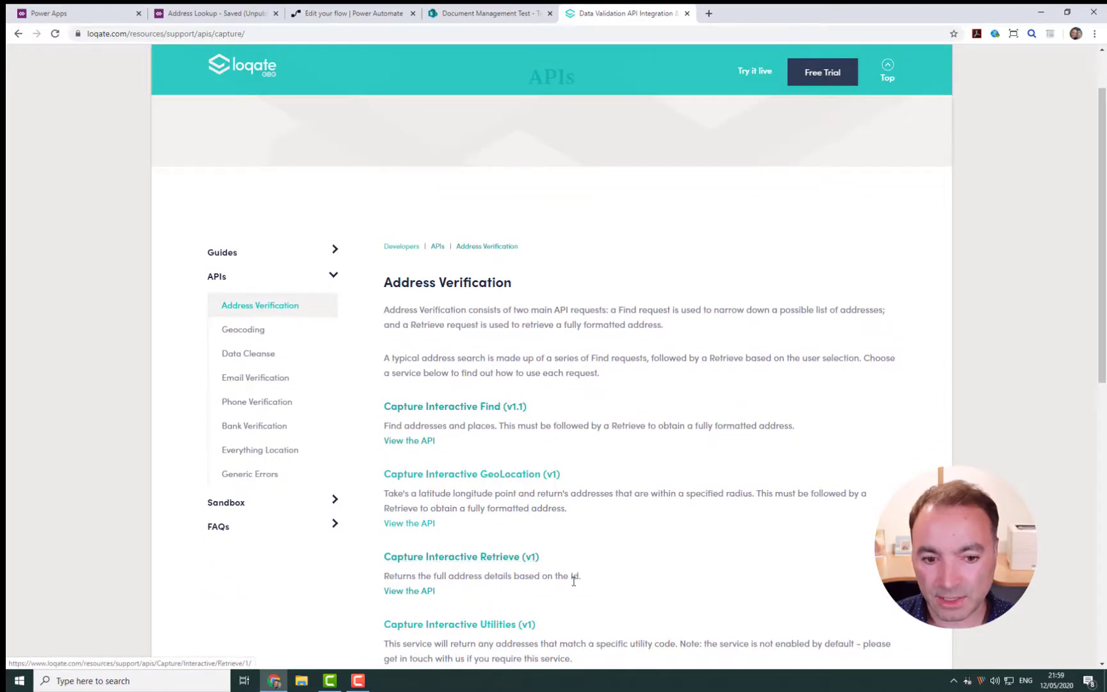
Show the JSON example request URL in the Loqate Capture Interactive Retrieve v1 docs
click(409, 591)
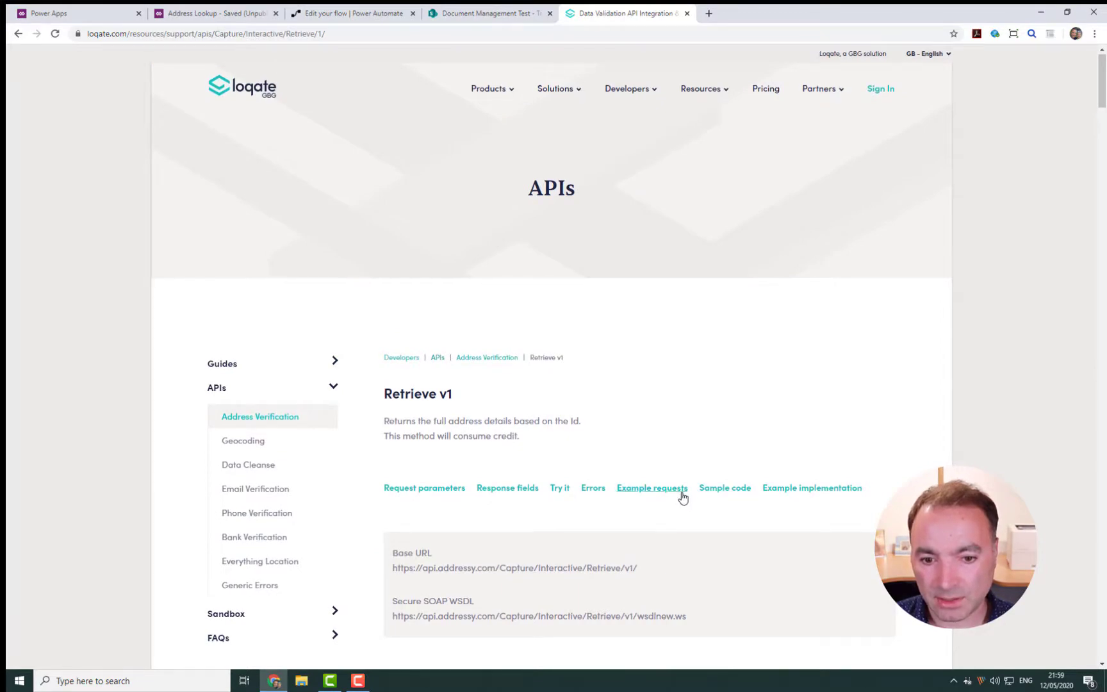
click(651, 487)
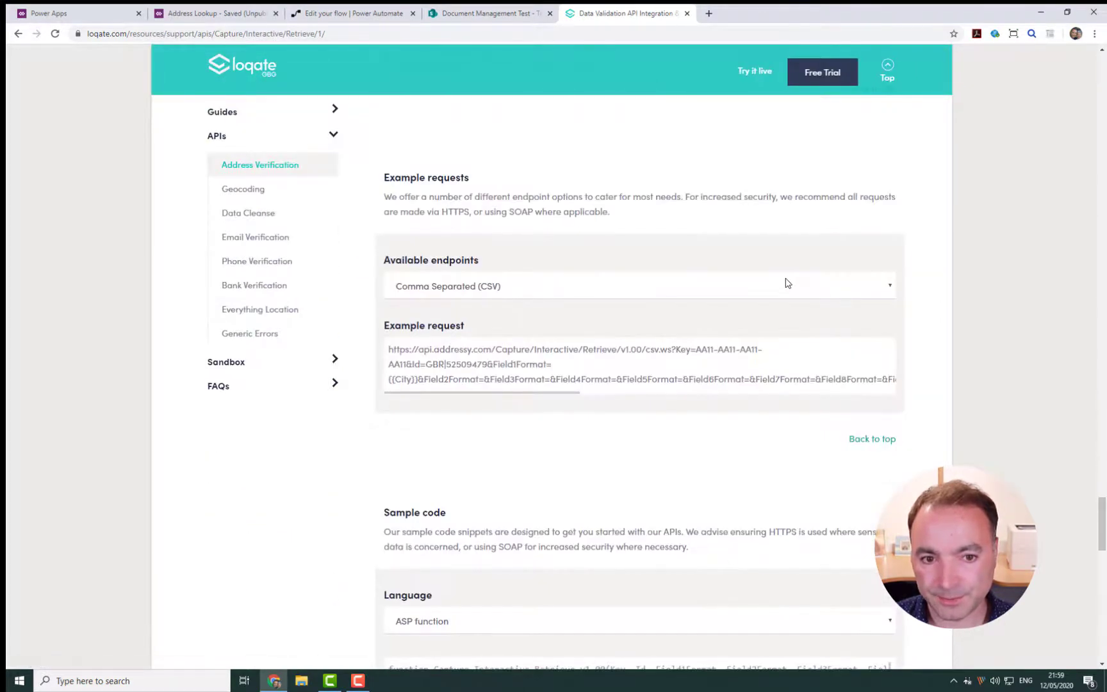
click(638, 286)
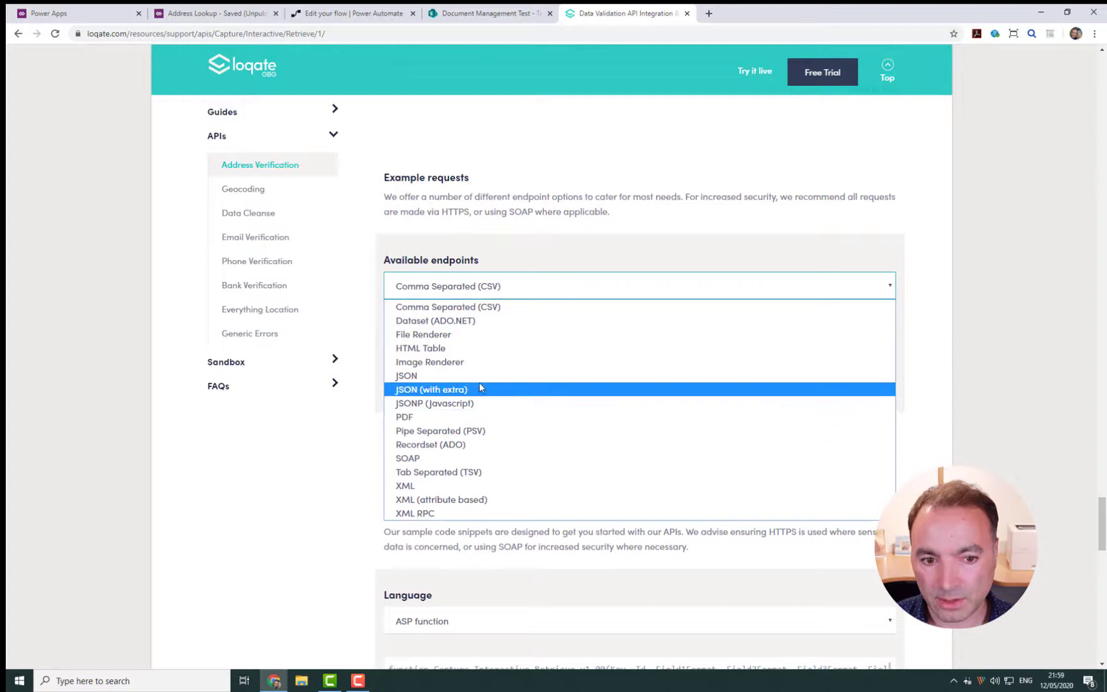
click(406, 375)
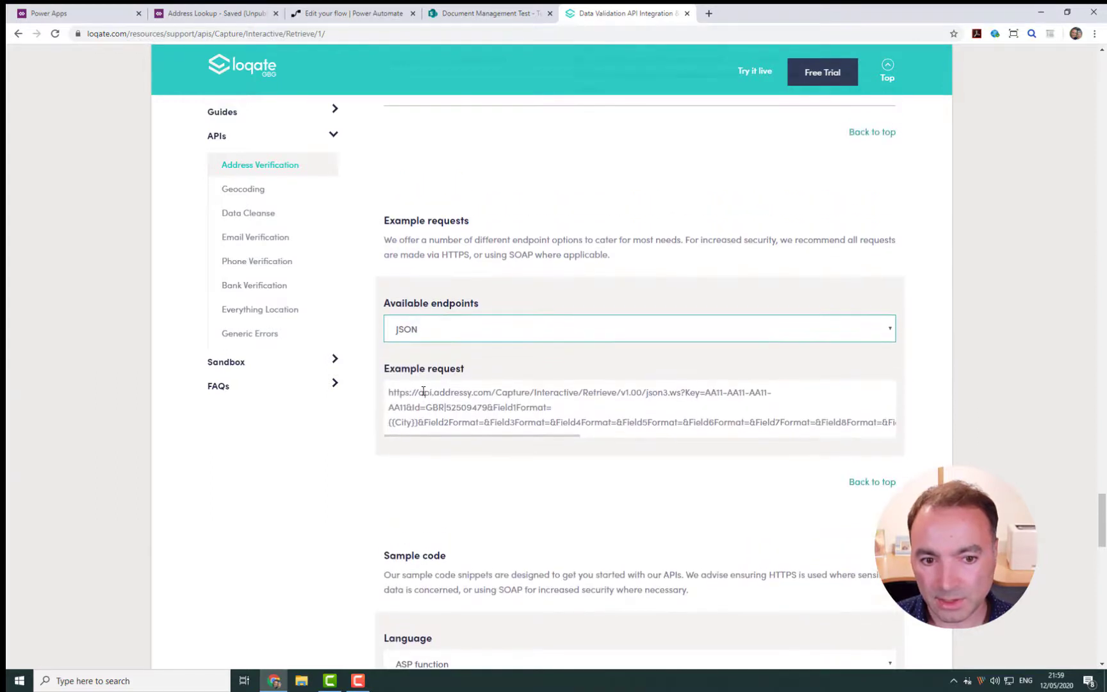
drag(418, 392, 876, 422)
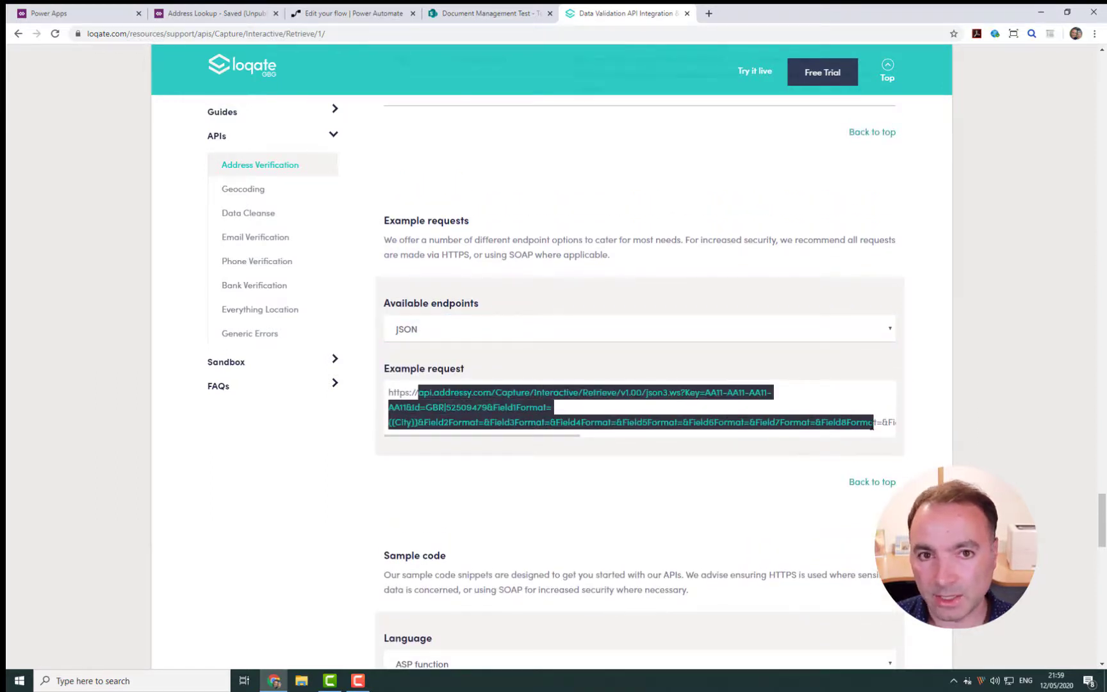
click(538, 415)
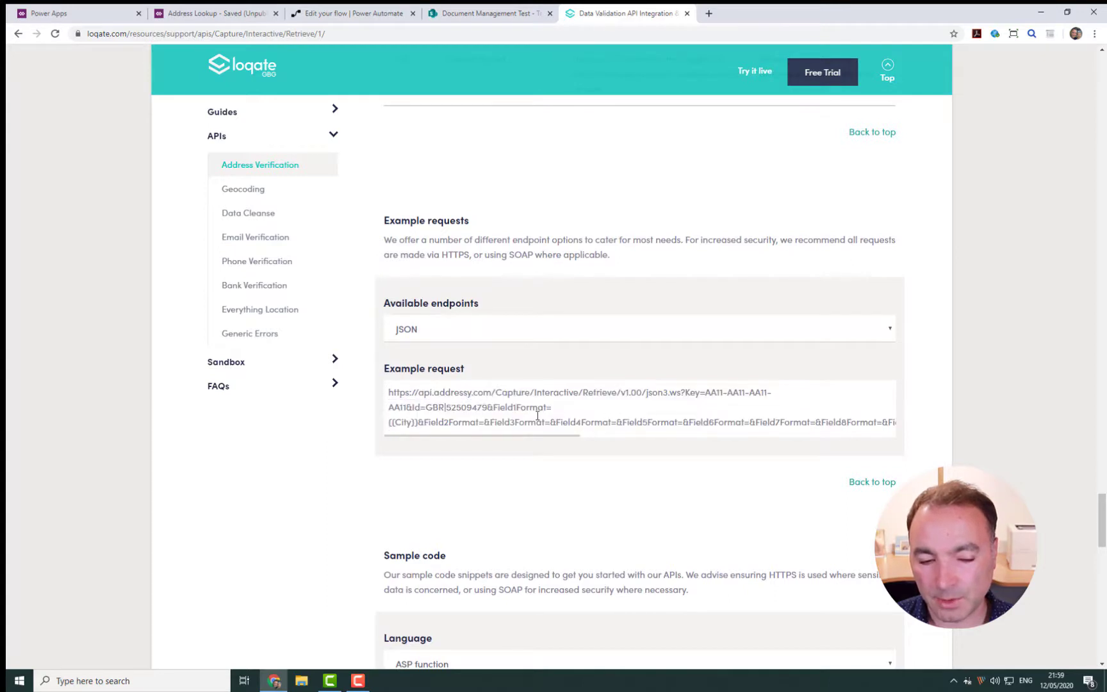
mouse_move(494, 404)
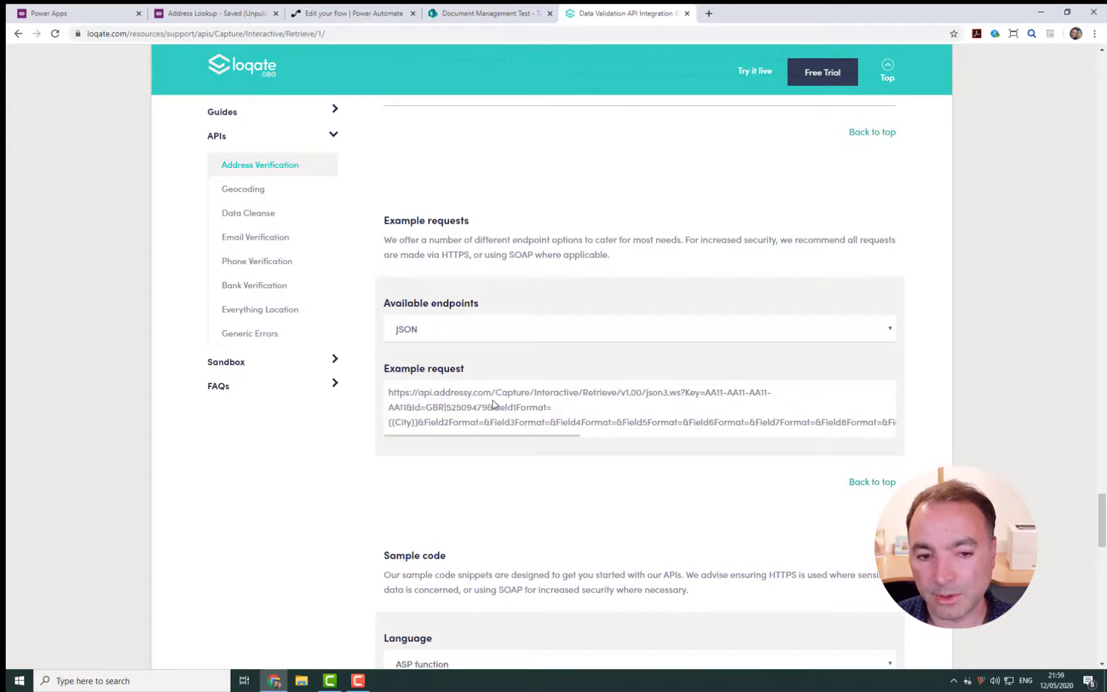